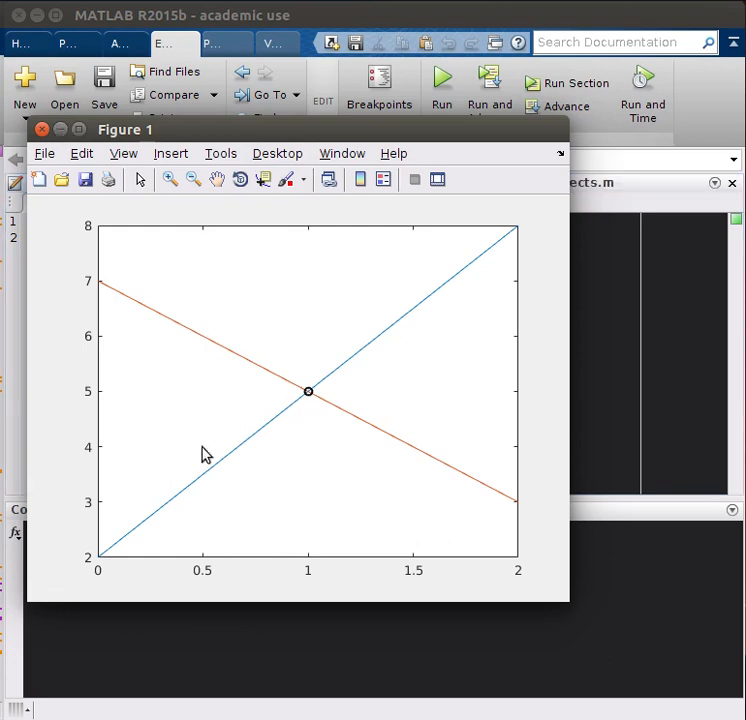
Step: Close the Figure 1 window to return to find_intersects.m in the Editor
left_click(42, 129)
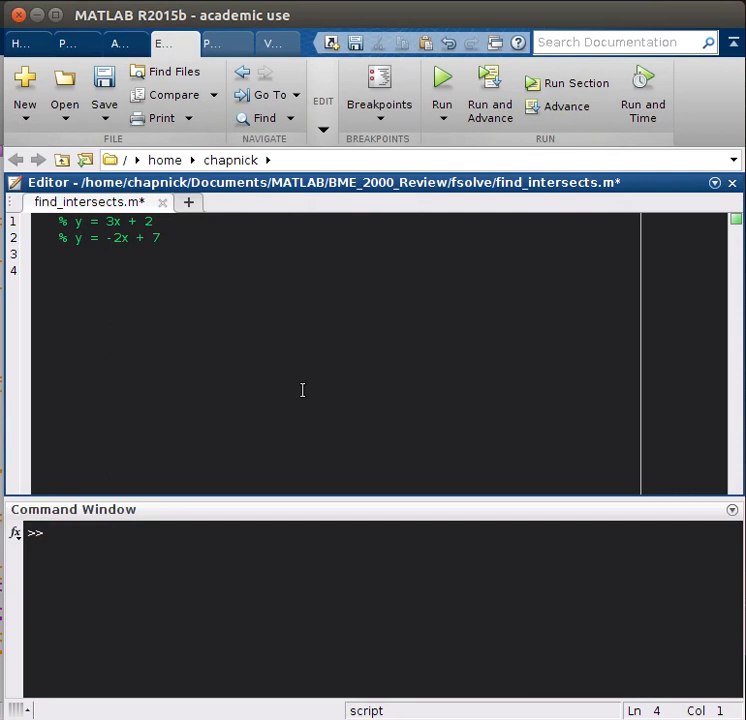
Step: Define the step dx = 0.1 and the range x = 0:dx:2
type("dx")
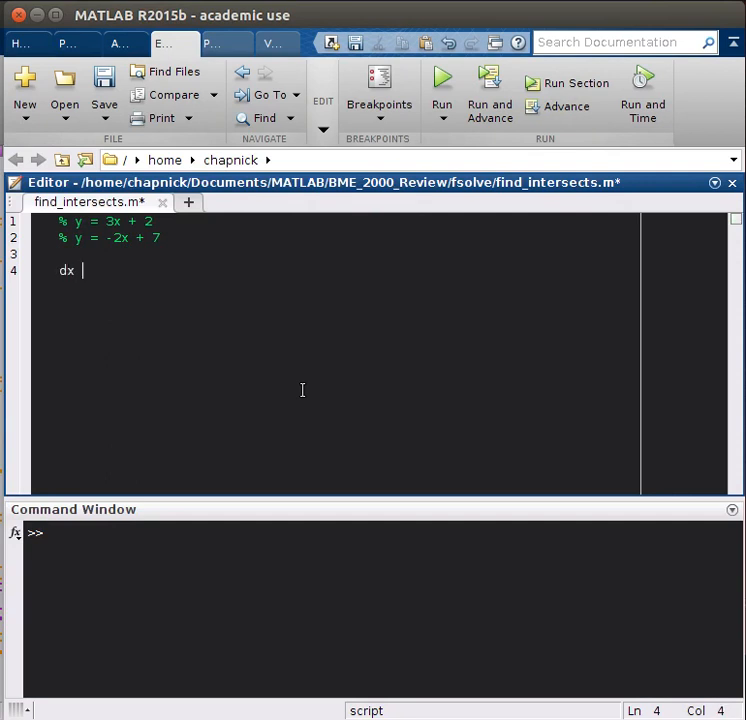
type("= 0.1;")
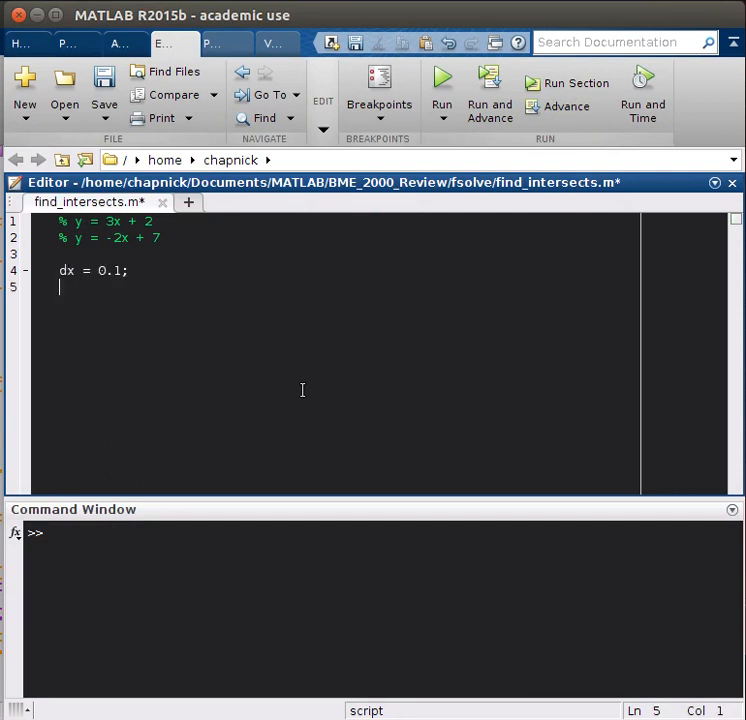
type("x = 0")
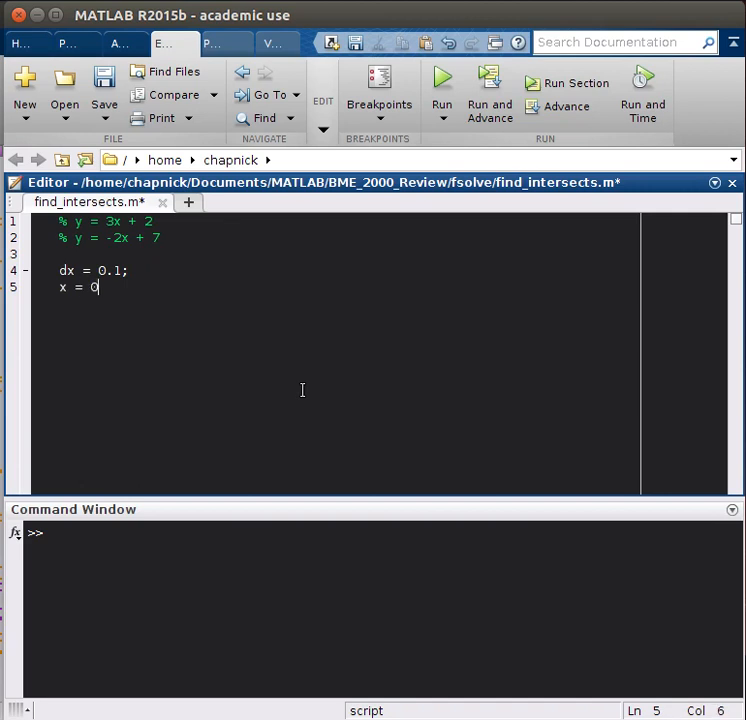
type(":dx:2;")
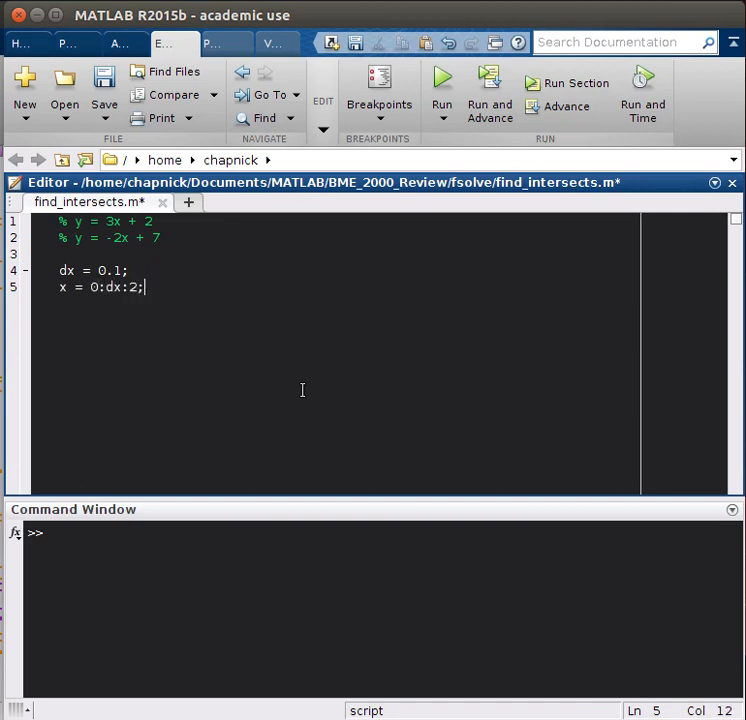
Step: Define the lines y1 = 3.*x + 2 and y2 = -2.*x + 7
type("y1 =")
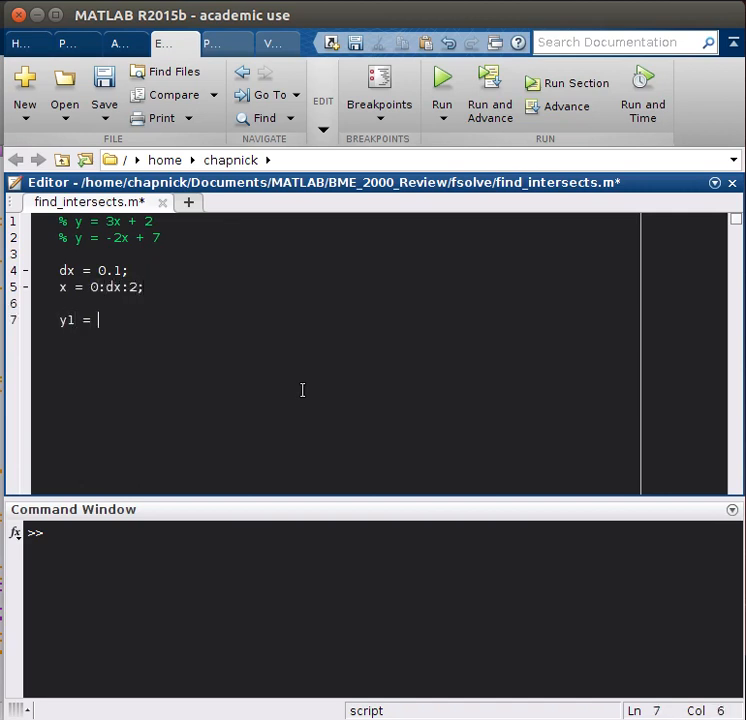
mouse_move(186, 350)
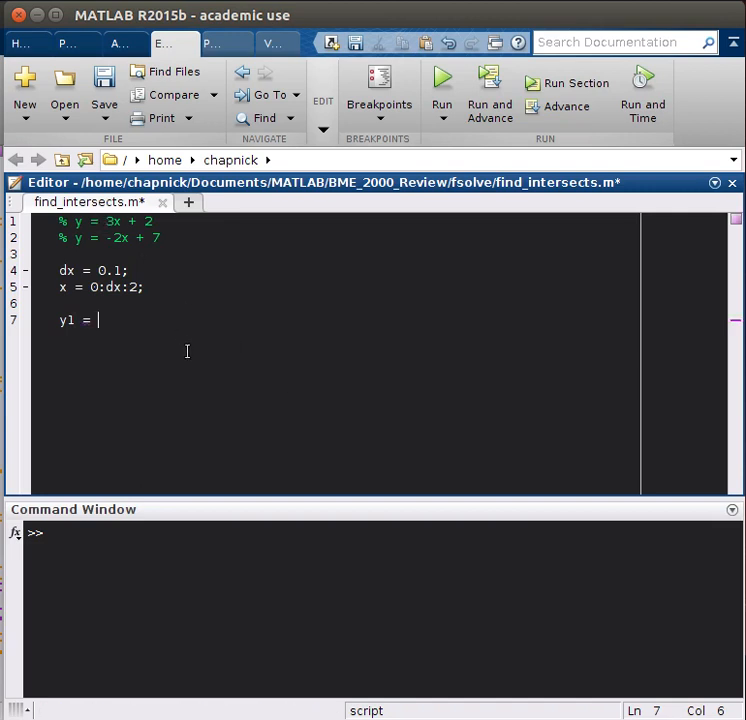
type("3.*")
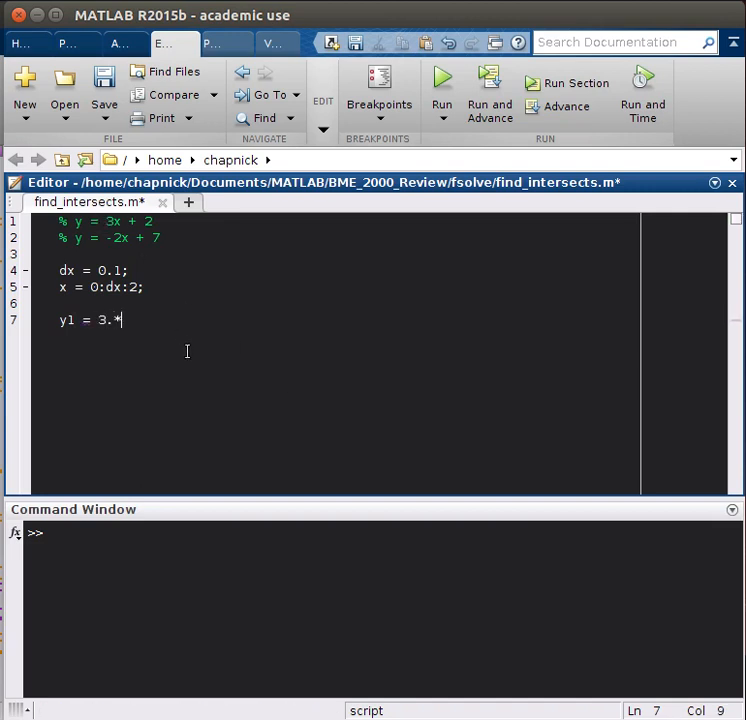
type("x + 2;")
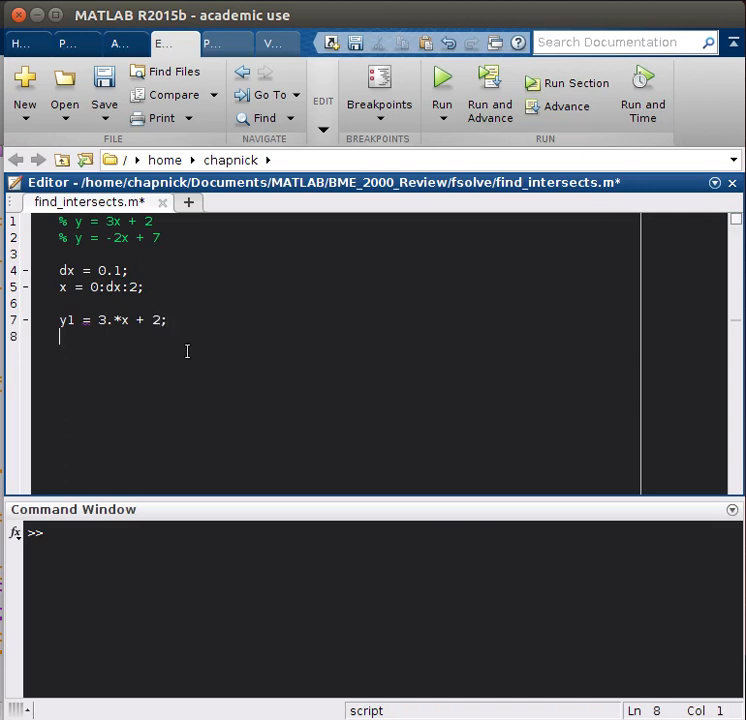
type("y2 =")
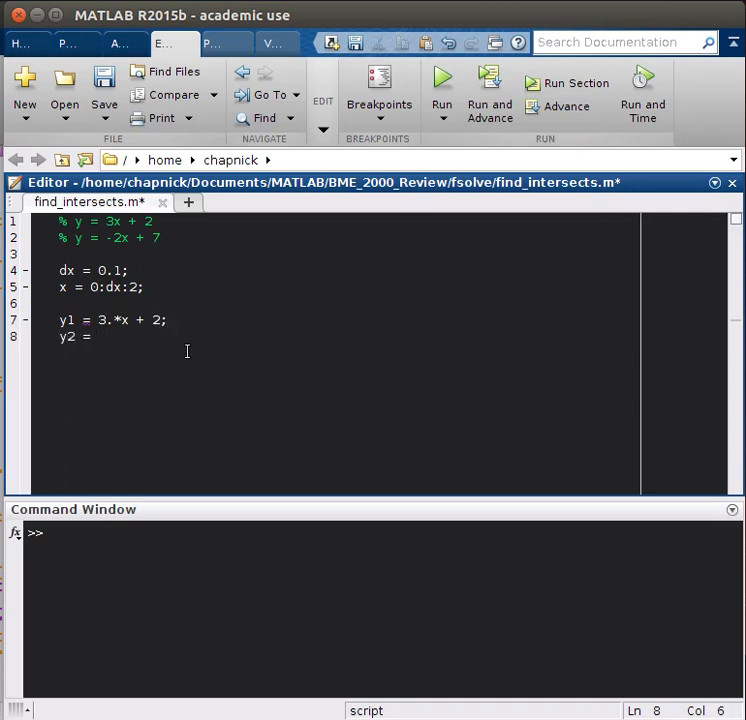
type("-2.8")
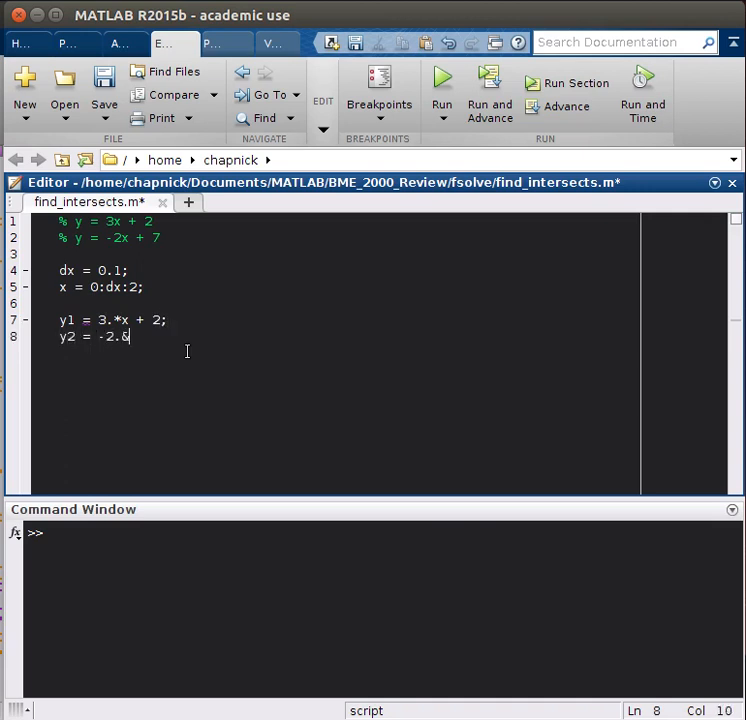
type(".*x + 7;")
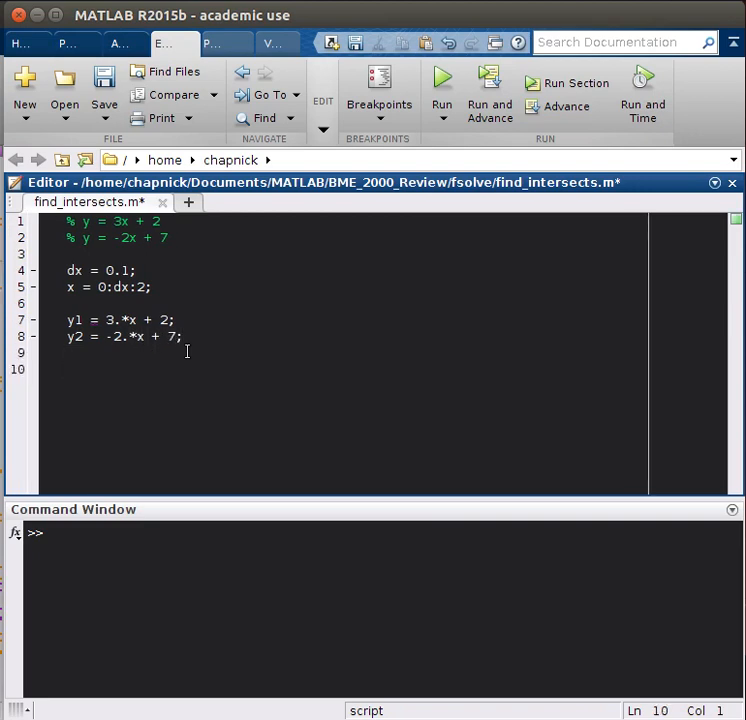
Step: Add figure(1) and p = plot(x, y1, ... x, y2), continued over two lines
type("figure(1")
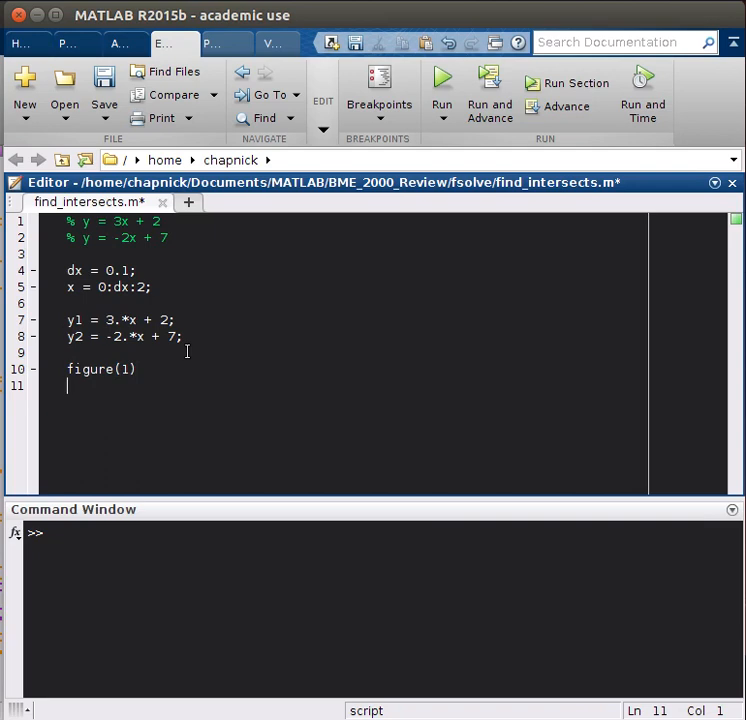
type("p =")
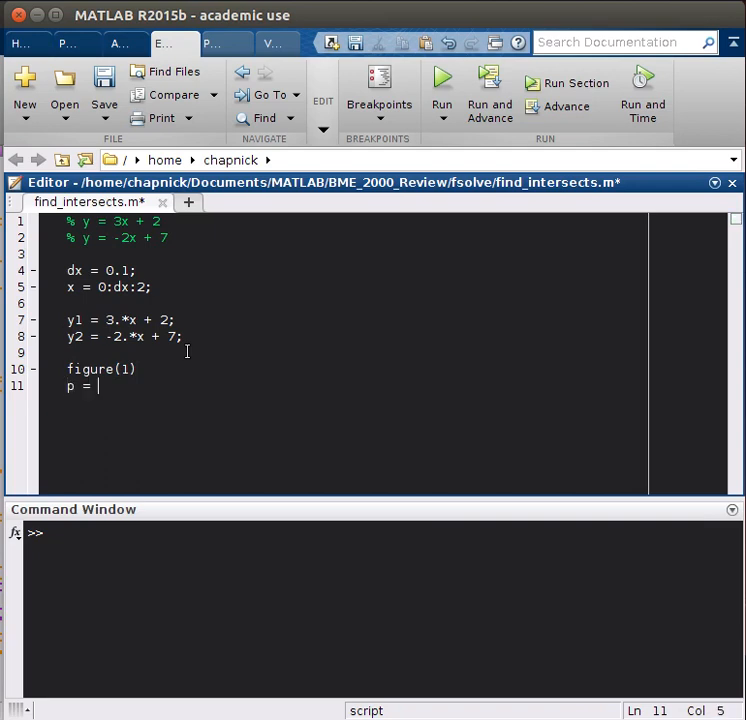
type("plot(x,")
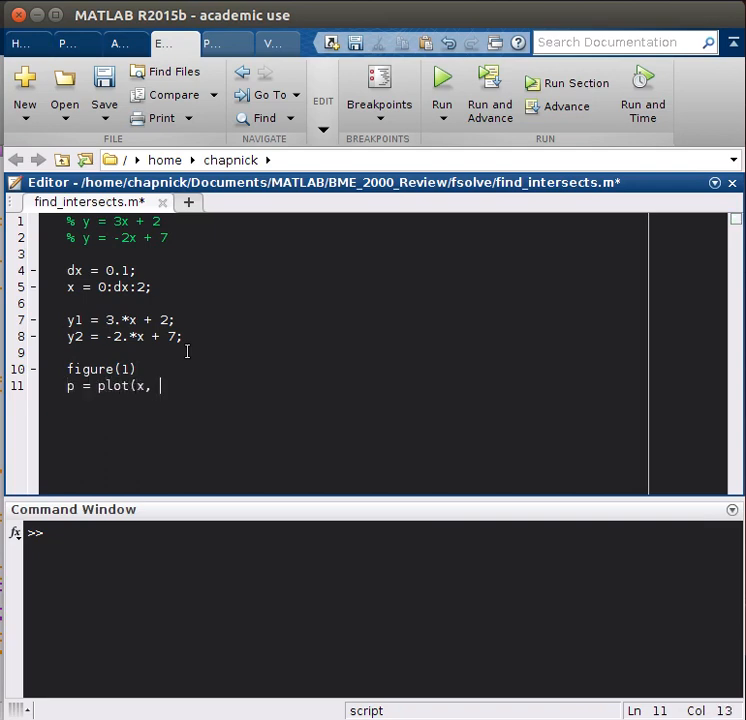
type("y1,...")
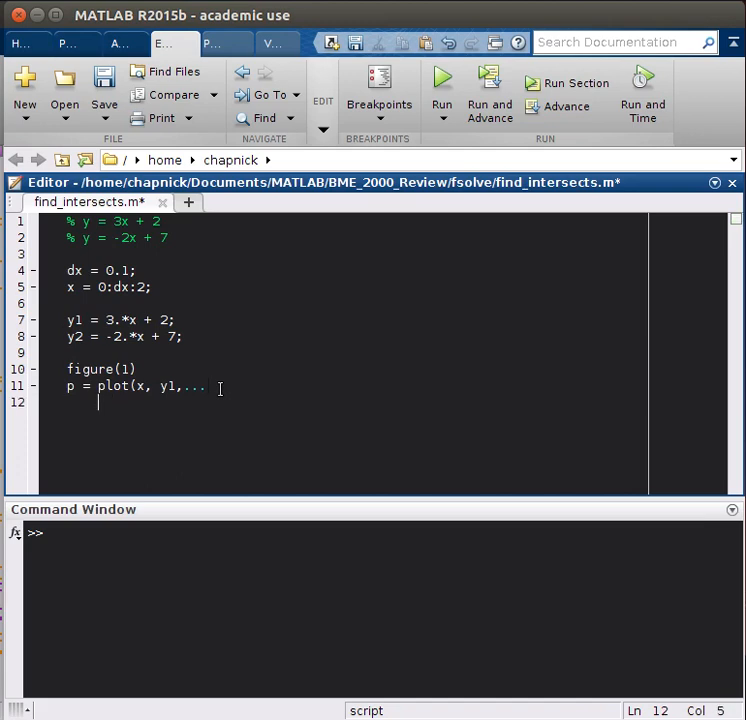
type("x,")
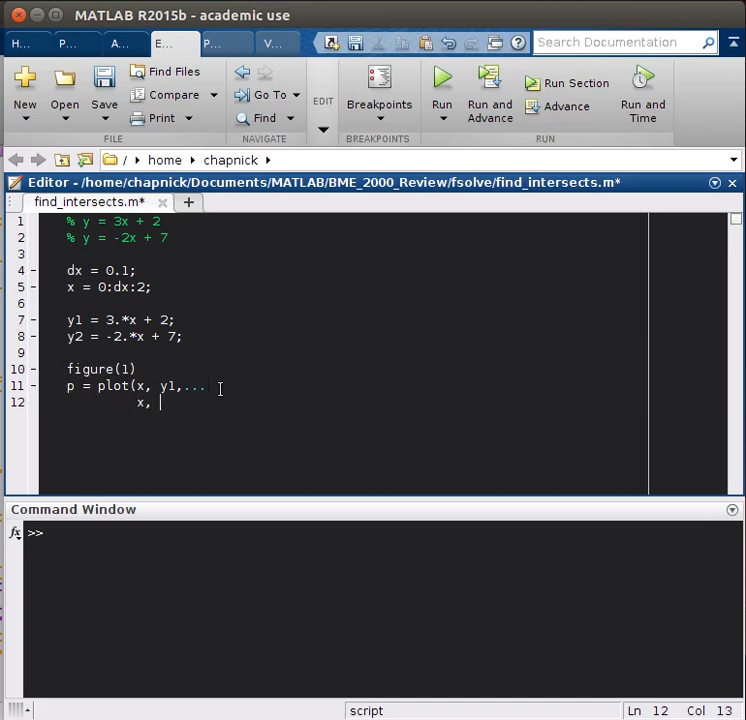
type("y2);")
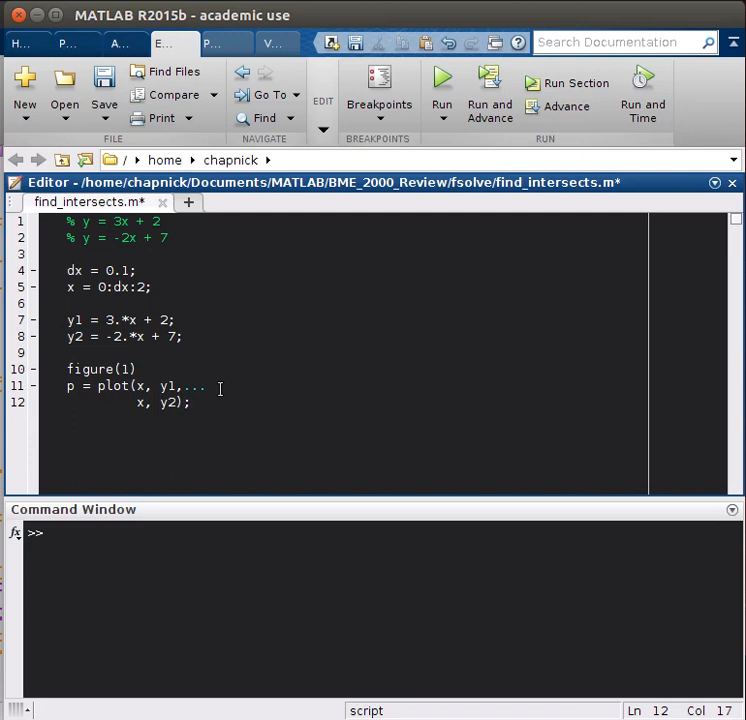
left_click(578, 83)
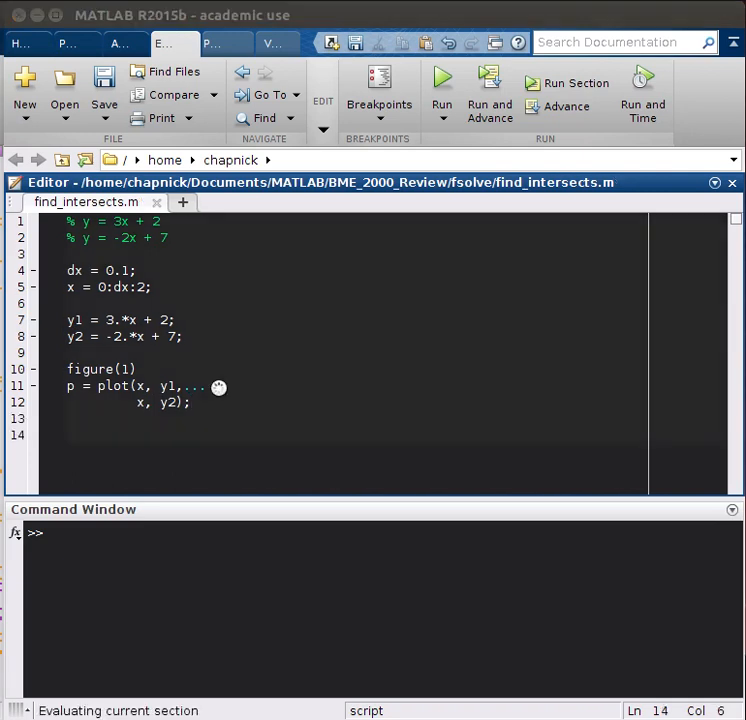
left_click(441, 75)
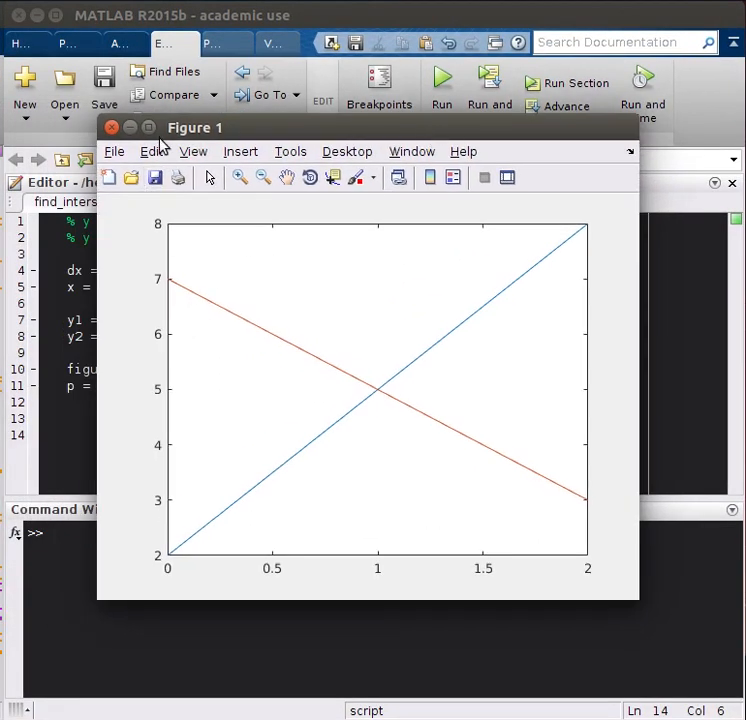
mouse_move(22, 408)
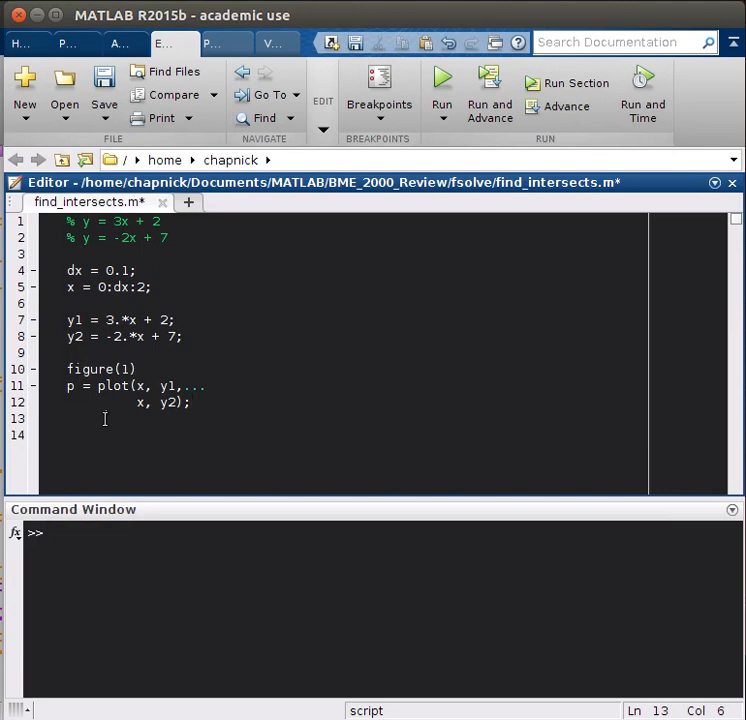
Step: Make the first line dashed with p(1).LineStyle = '--'
type("p")
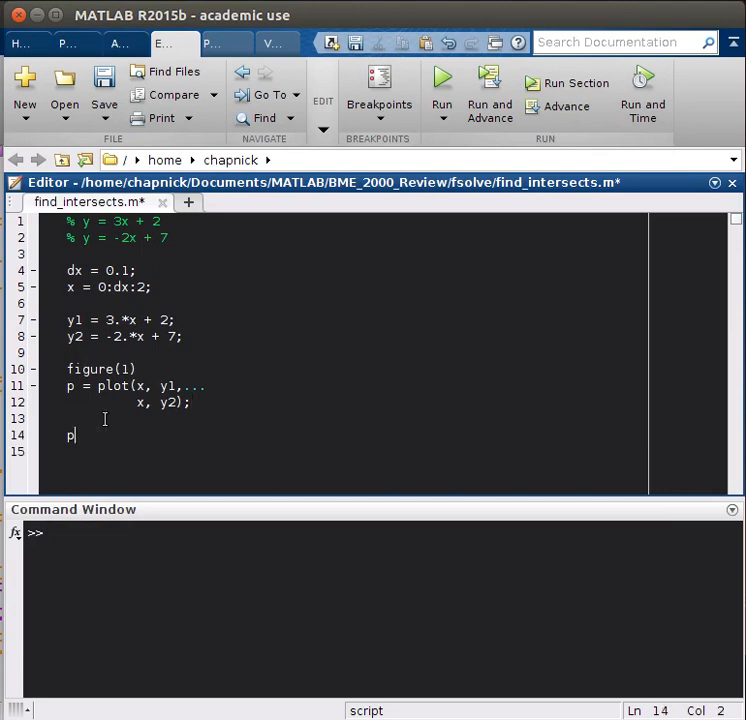
type("(1)")
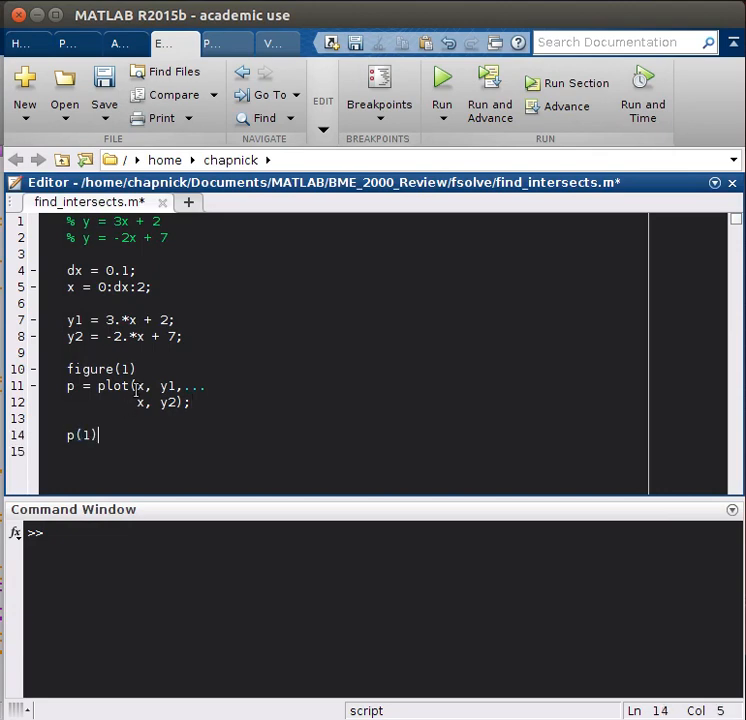
mouse_move(225, 482)
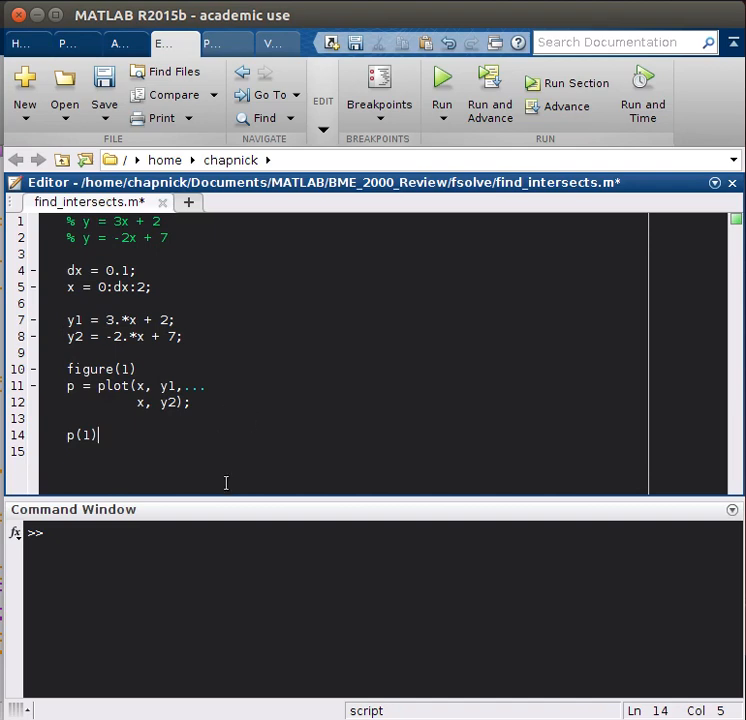
type(".LineStyle = '-")
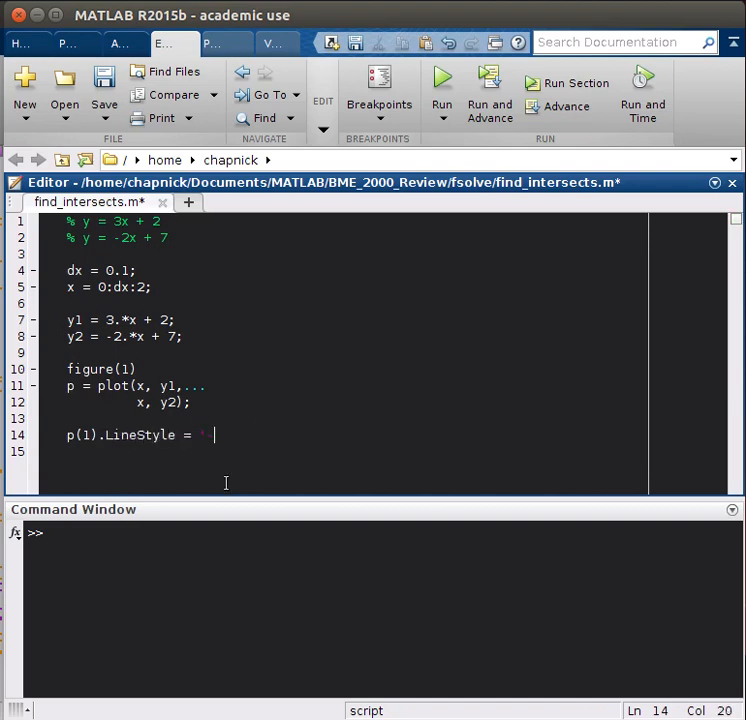
Step: Rerun the script to see the dashed y = 3x + 2 line, then close Figure 1
left_click(441, 83)
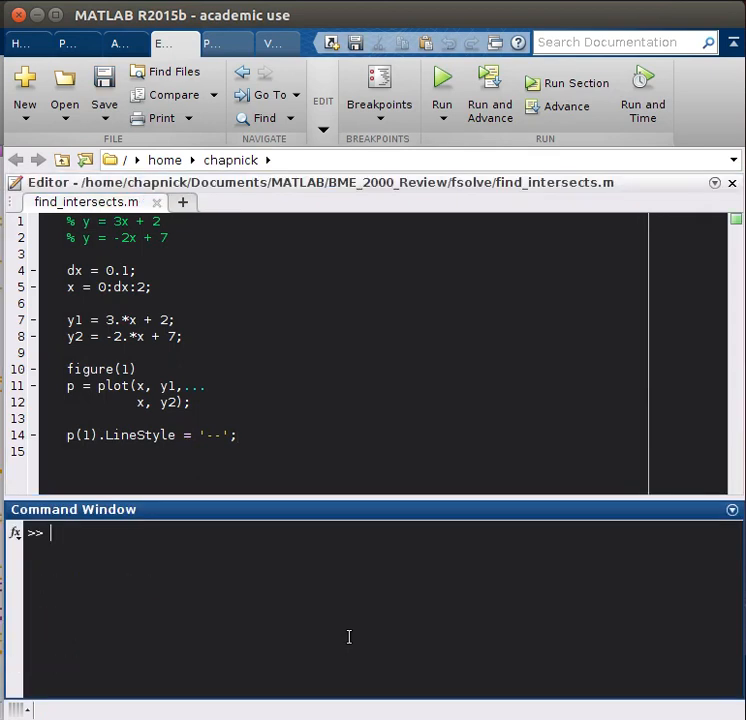
left_click(441, 88)
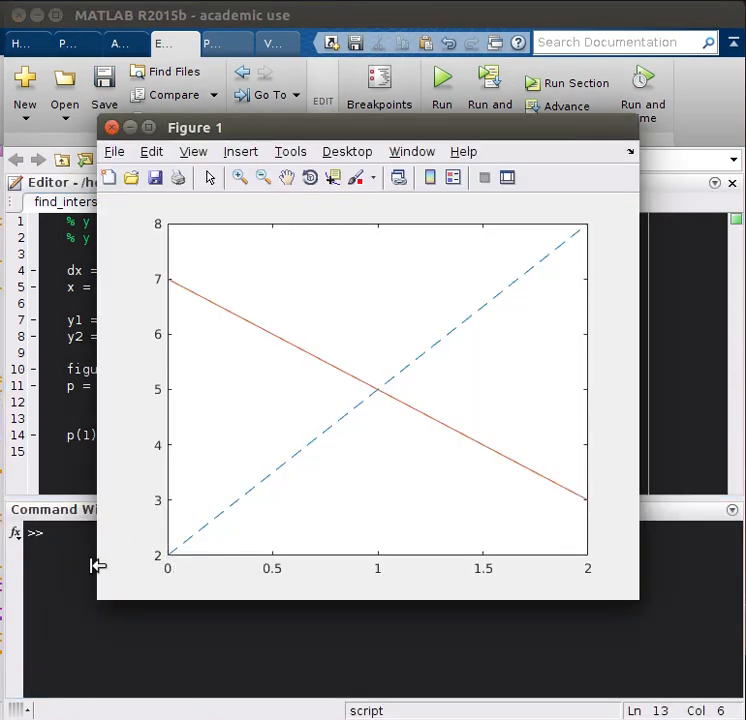
left_click(111, 127)
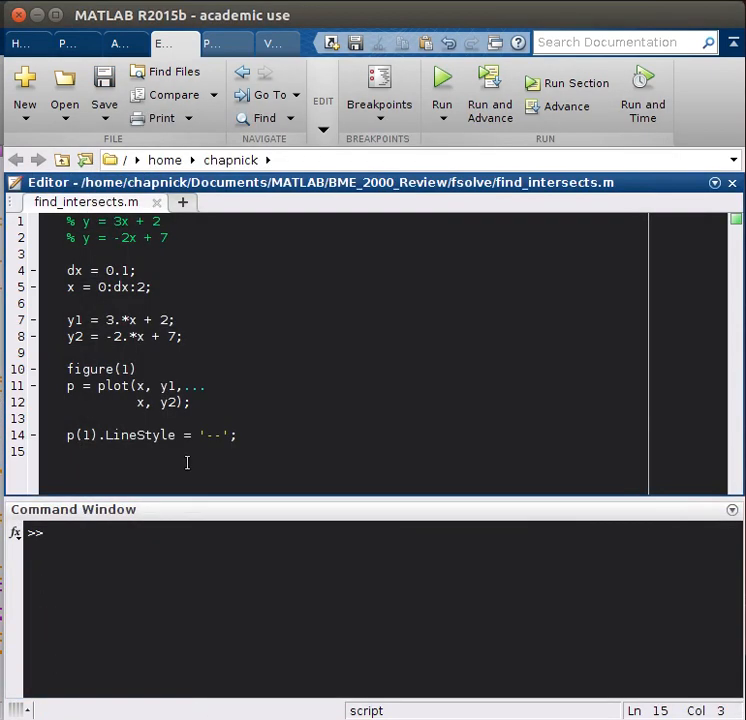
Step: Add the line p(2).LineWidth = 2; on line 15
type("p(")
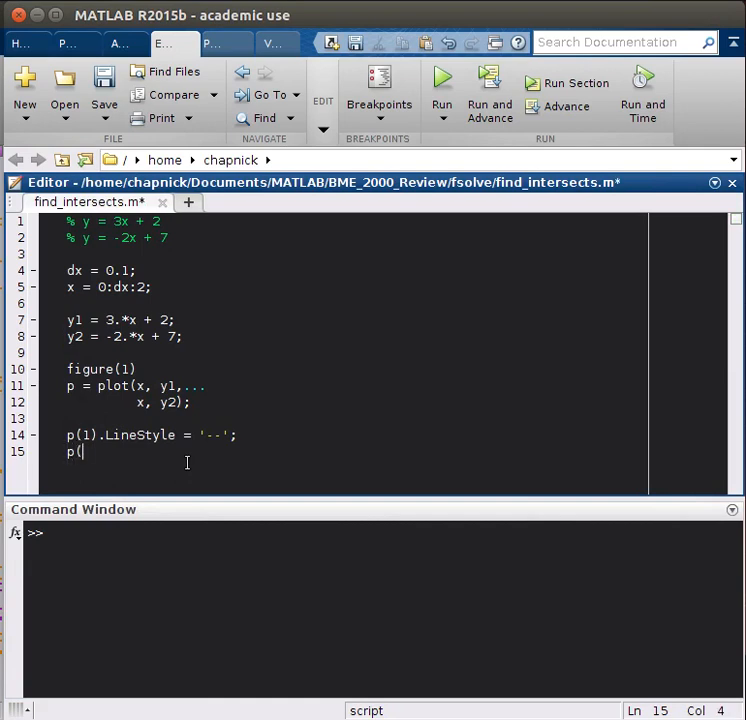
type("2)")
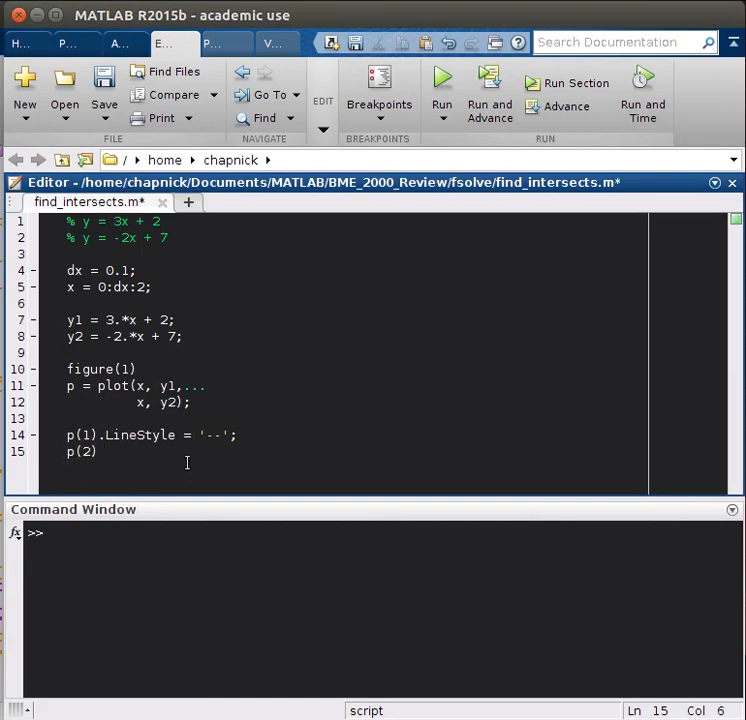
type(".")
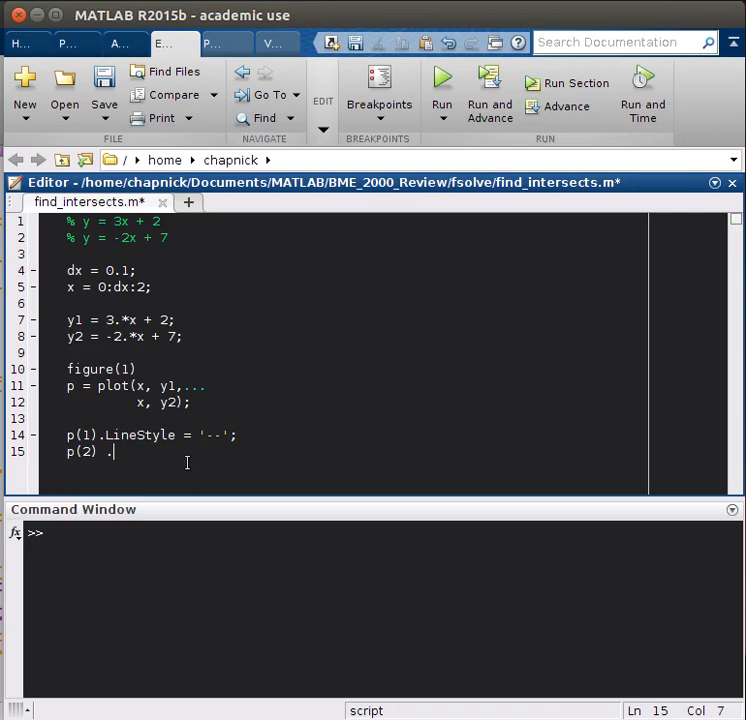
type("Lin")
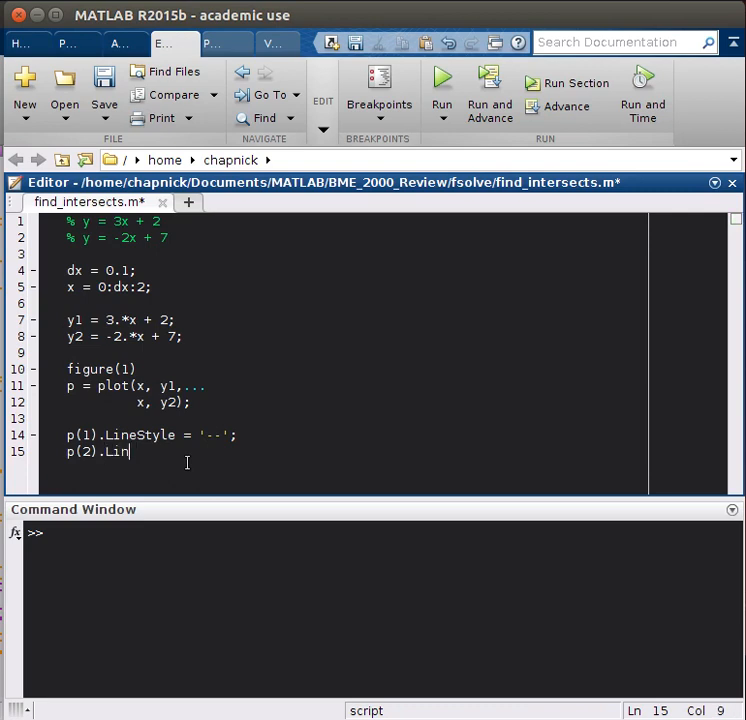
type("wift")
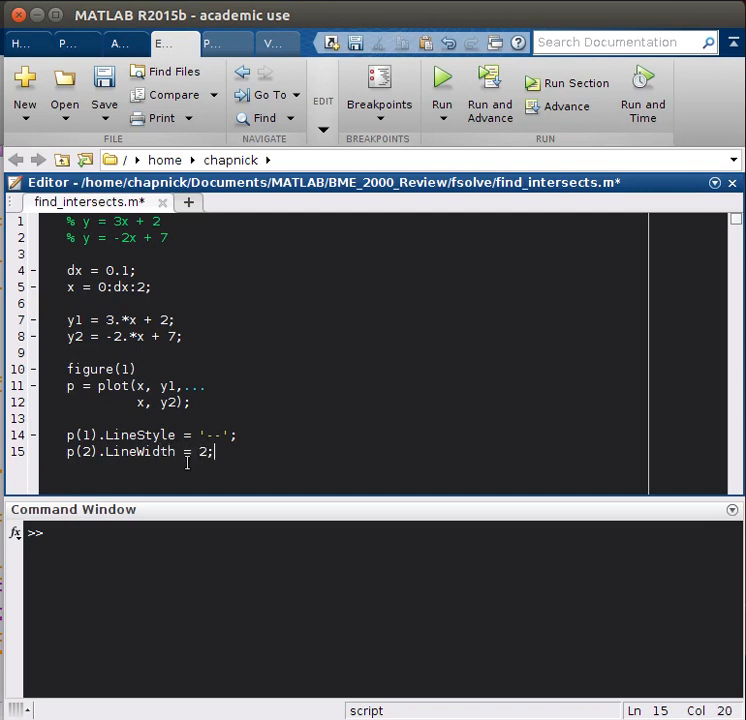
Step: Save and run the script so Figure 1 shows a thicker y = -2x + 7 line
left_click(441, 78)
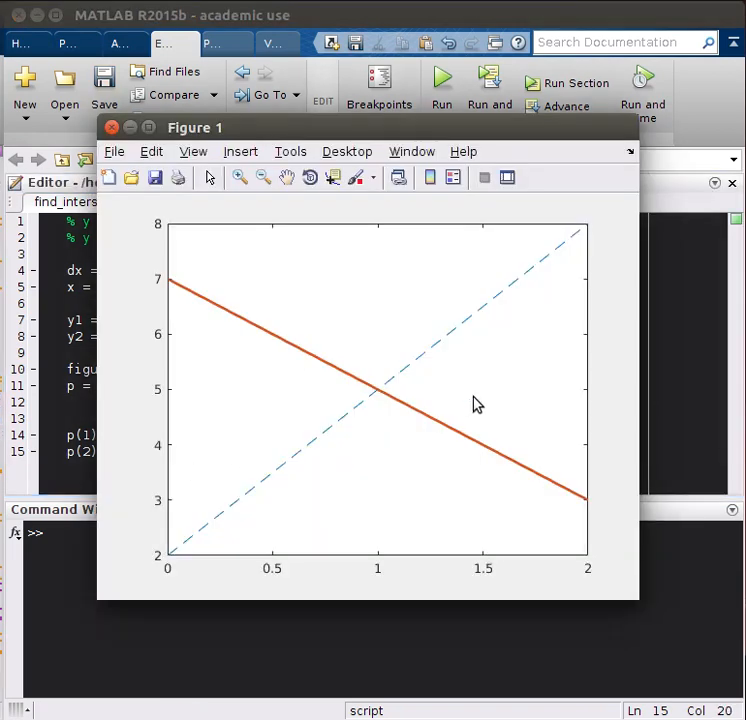
mouse_move(165, 349)
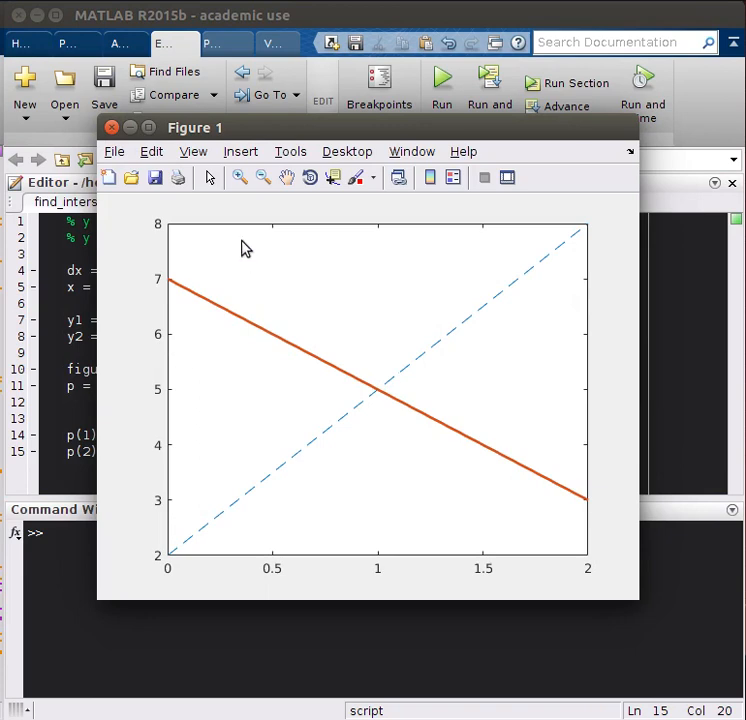
mouse_move(135, 140)
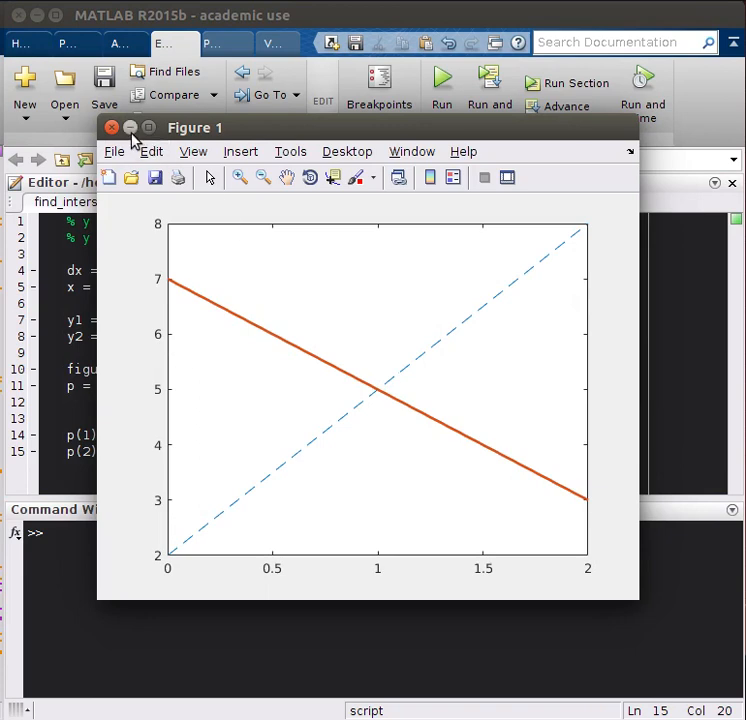
Step: Close Figure 1 and add a %% section with any(y1 == y2), returning ans = 1
left_click(112, 127)
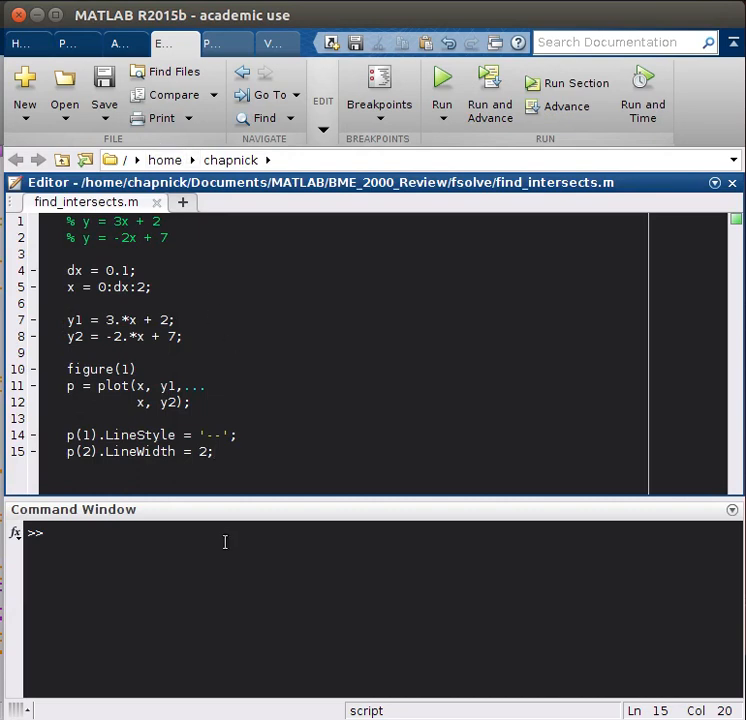
mouse_move(222, 522)
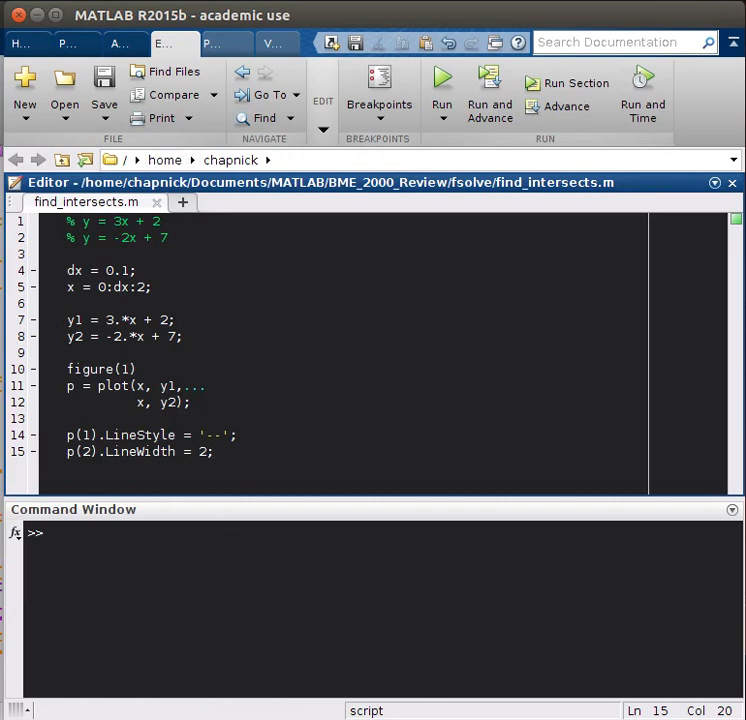
type("%%")
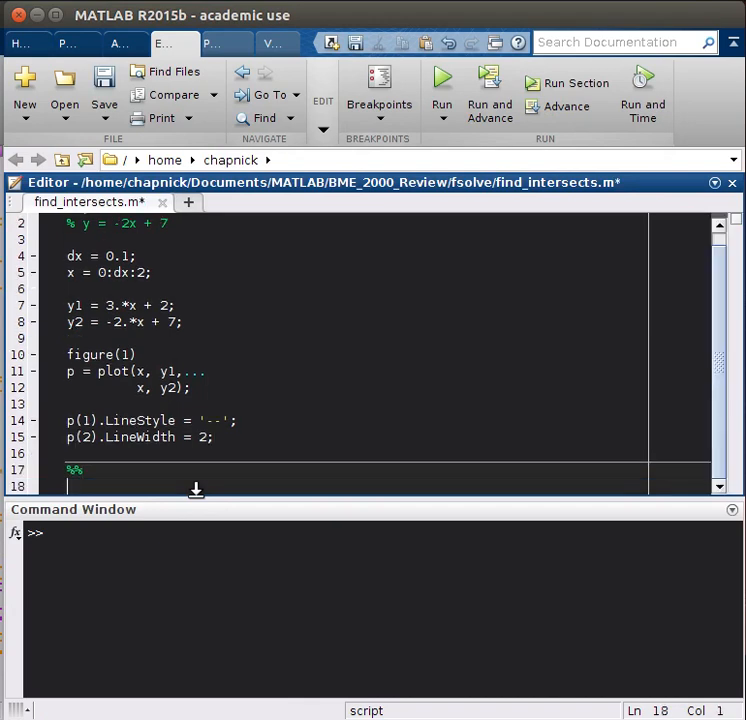
type("and")
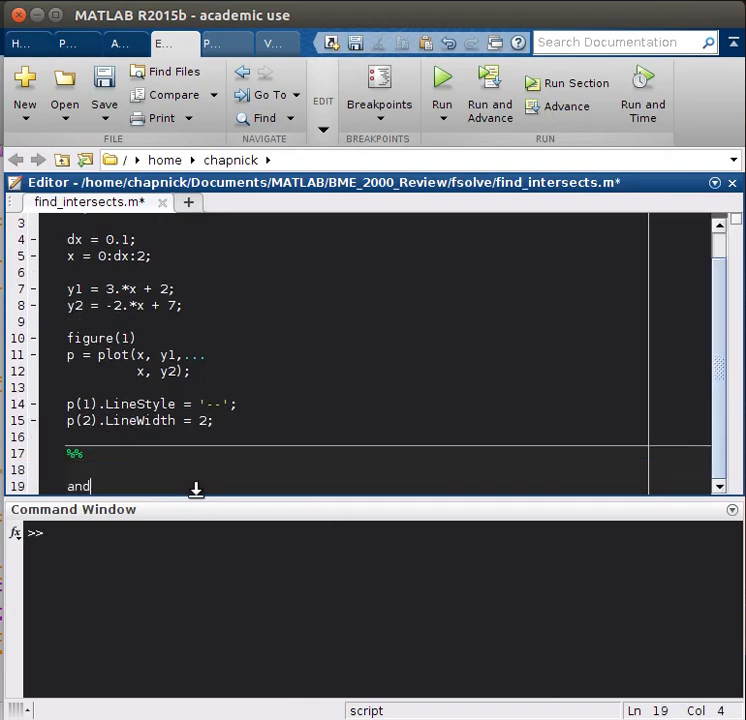
type("any(y1 ==")
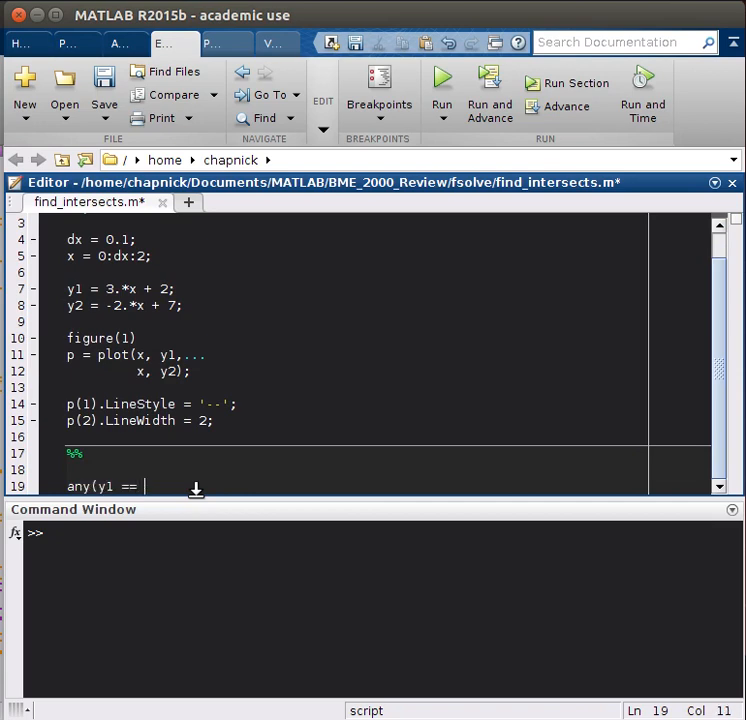
type("y2)")
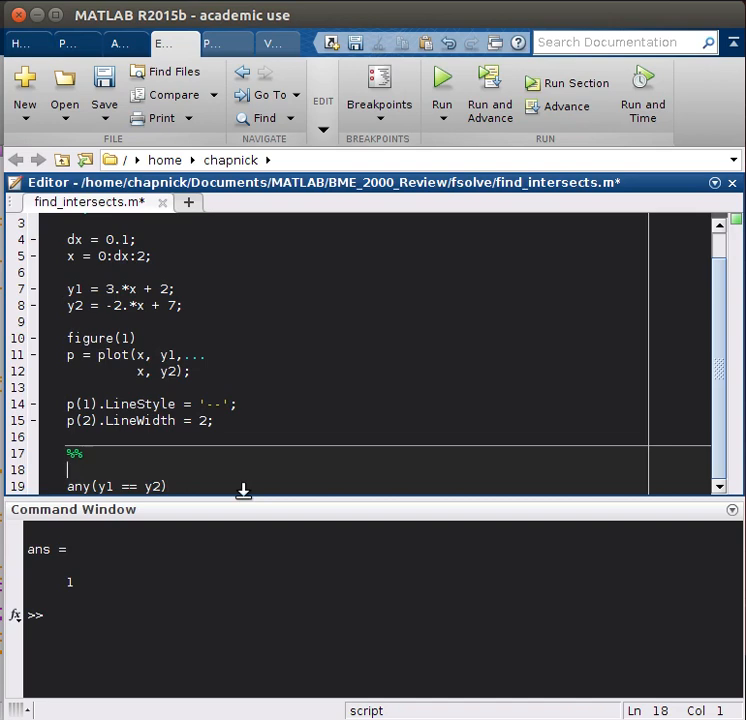
scroll("down", 3)
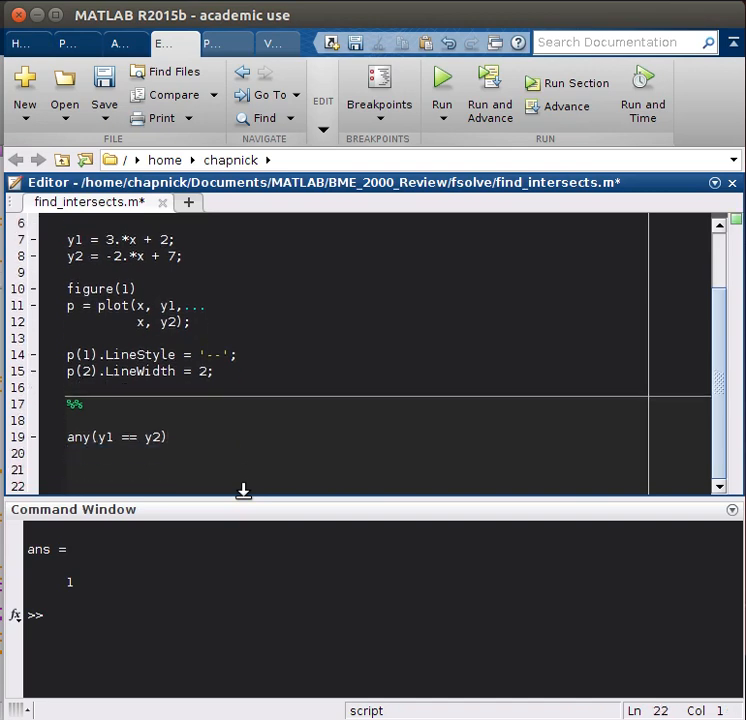
Step: Find the intersection index with sub = find(y1 == y2)
type("sub =")
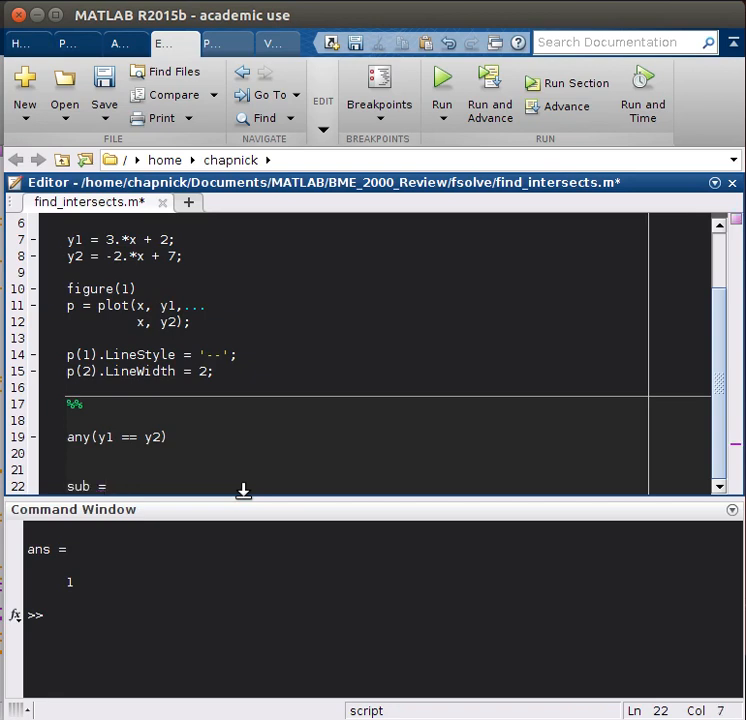
type("find(y1")
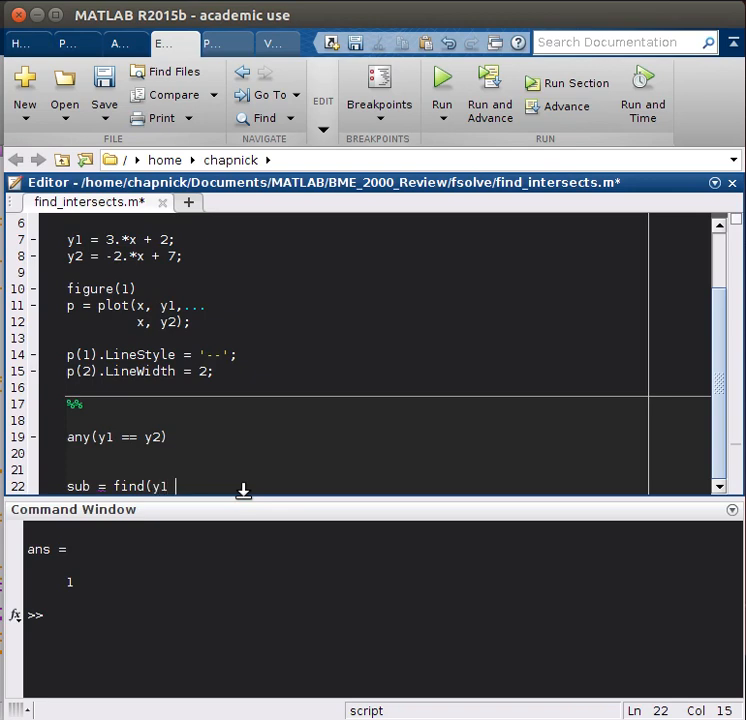
type("== y2")
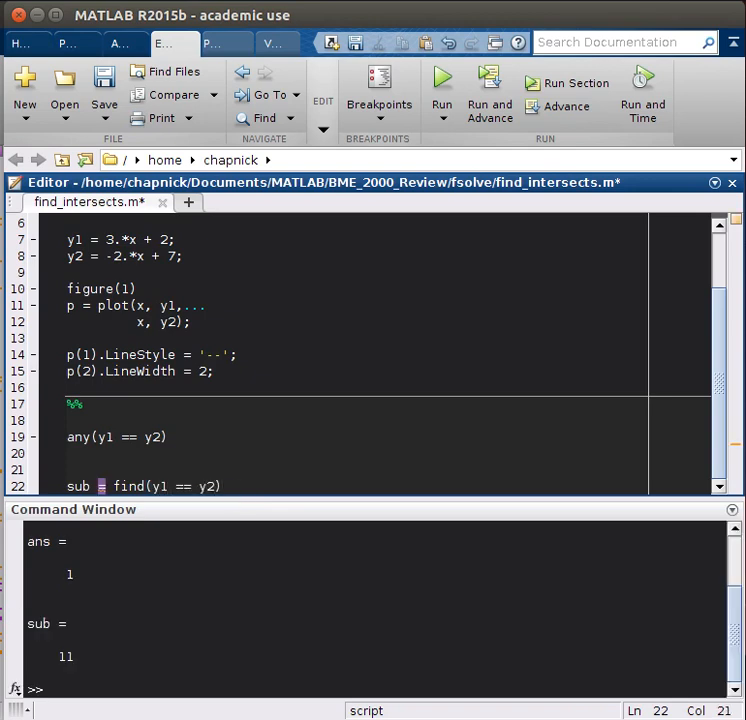
mouse_move(279, 471)
type(";")
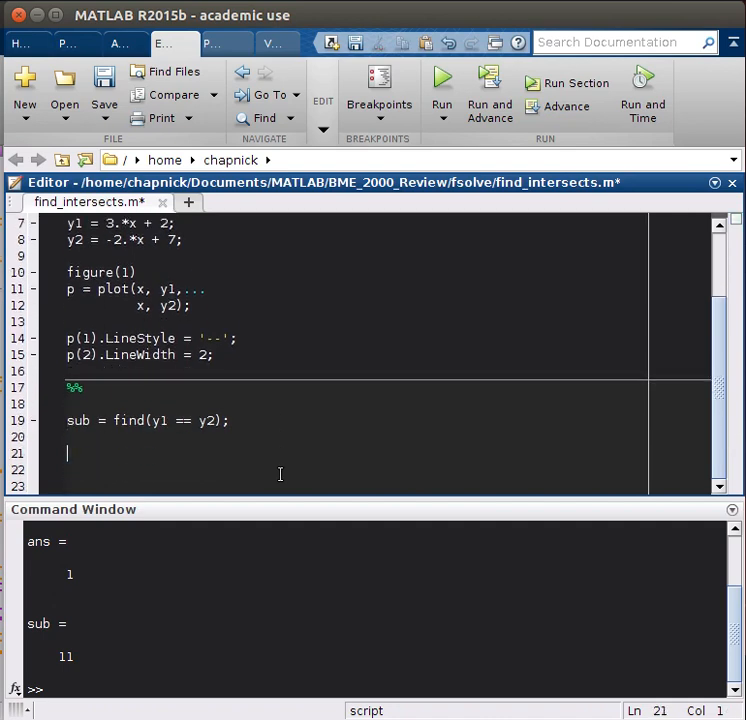
Step: Store x_intersect = x(sub); and intersect_pt = y1(sub); on lines 21 and 22
type("x_i")
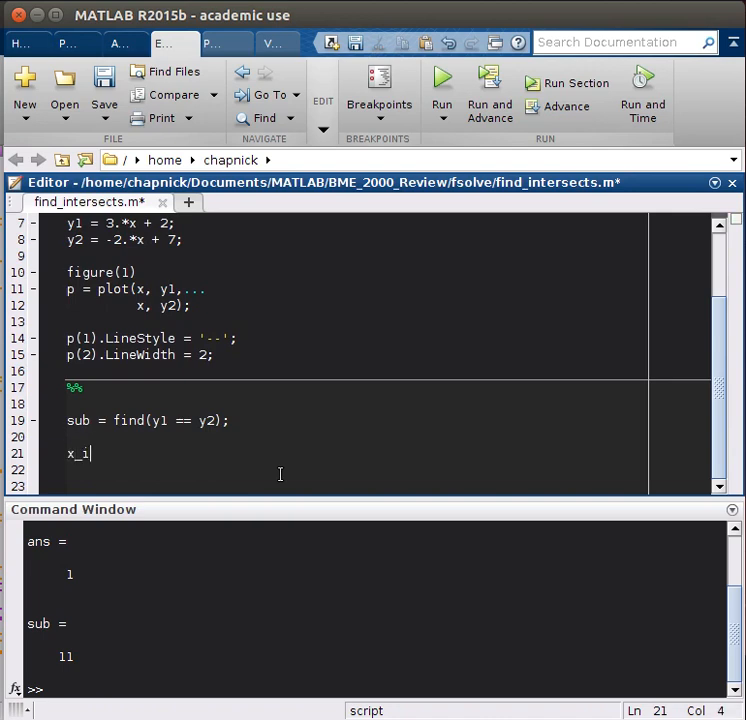
type("ntersect =")
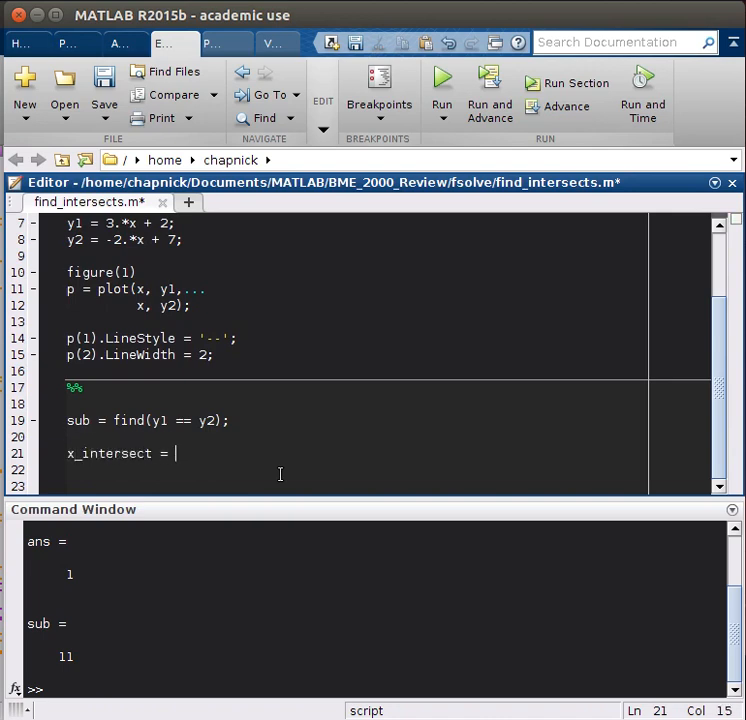
type("x(sub);")
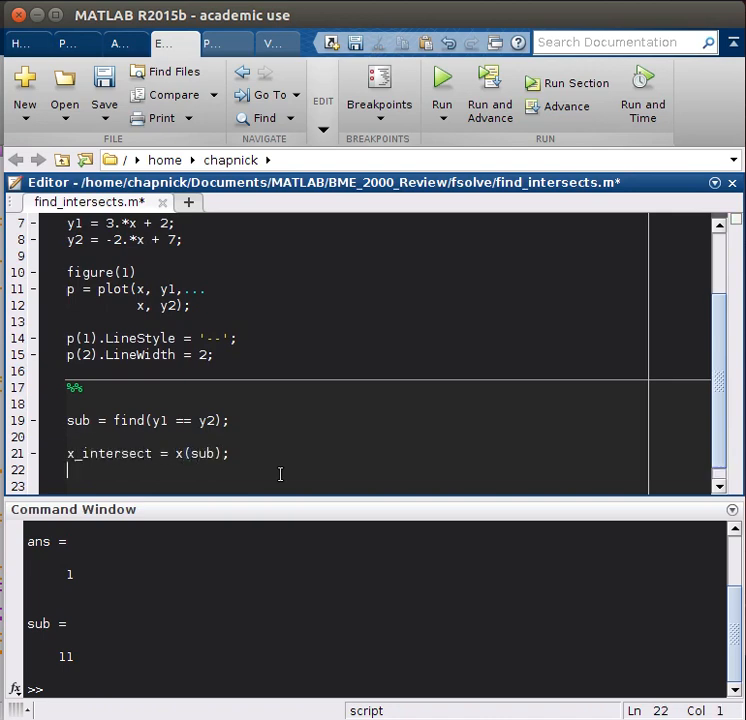
type("inter")
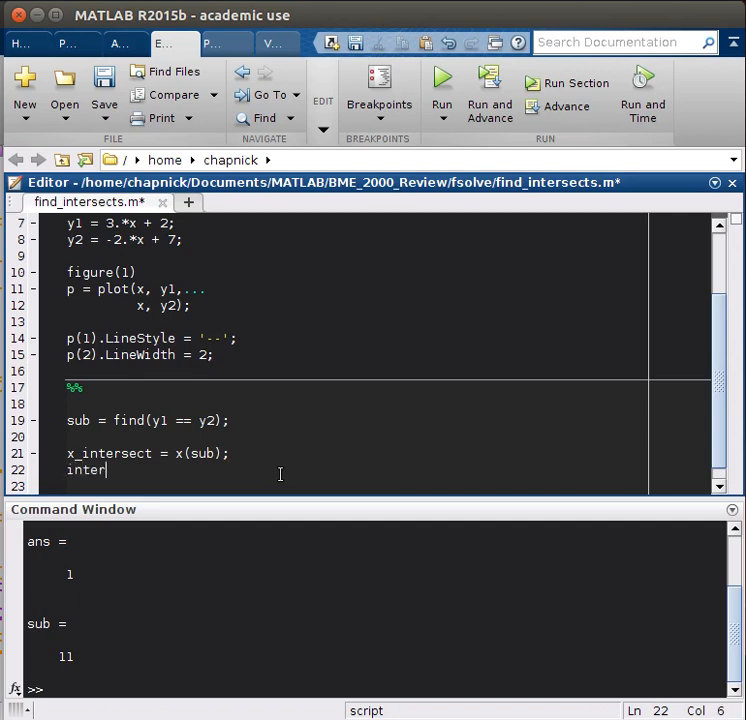
type("sect")
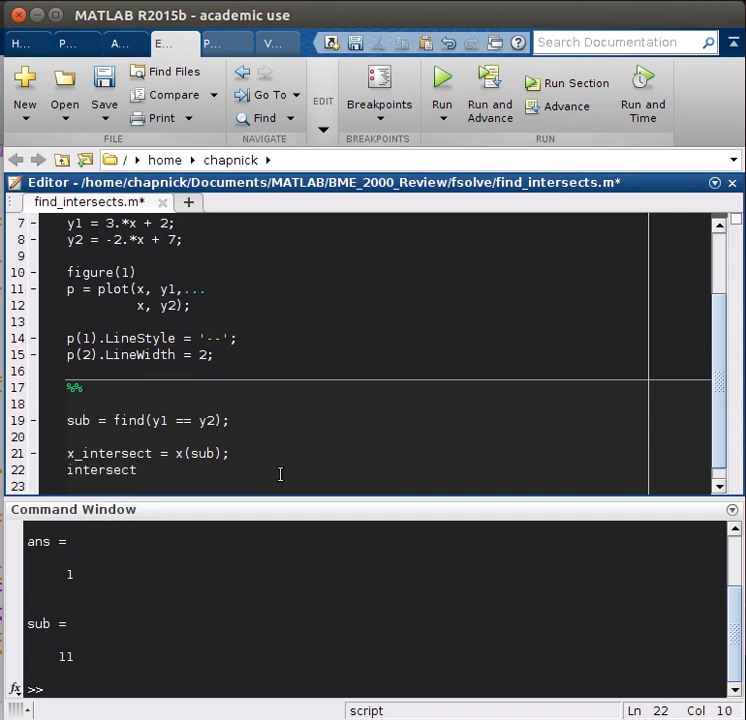
type("_pt =")
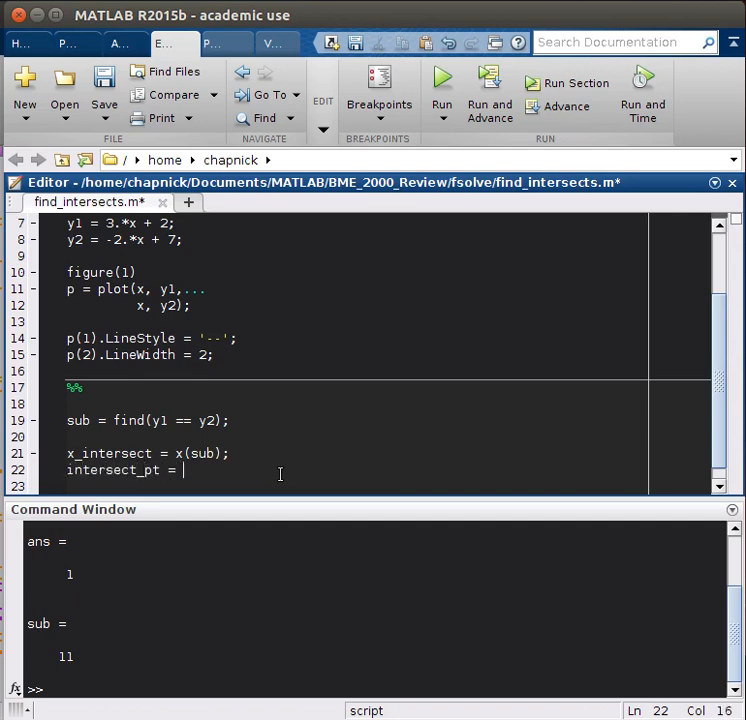
type("y1(sb")
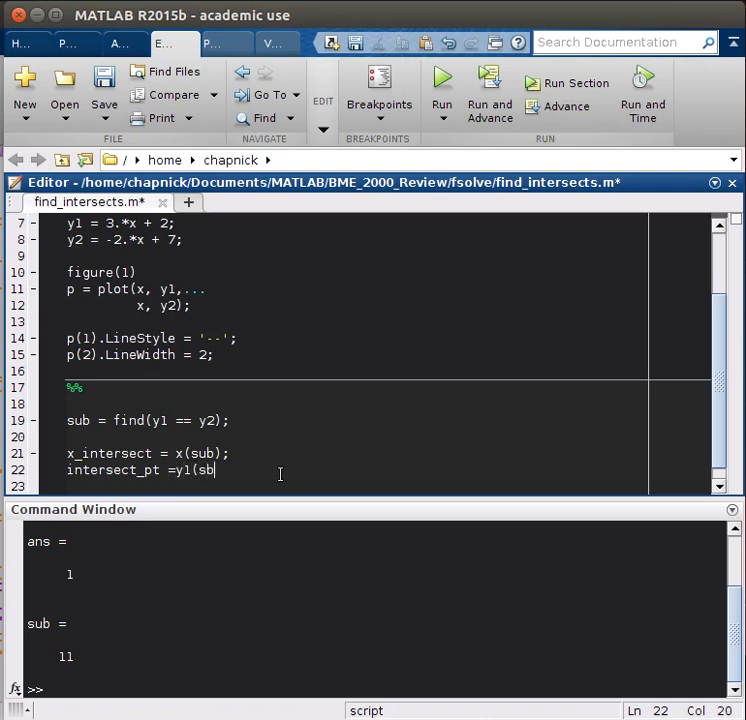
type("ub);")
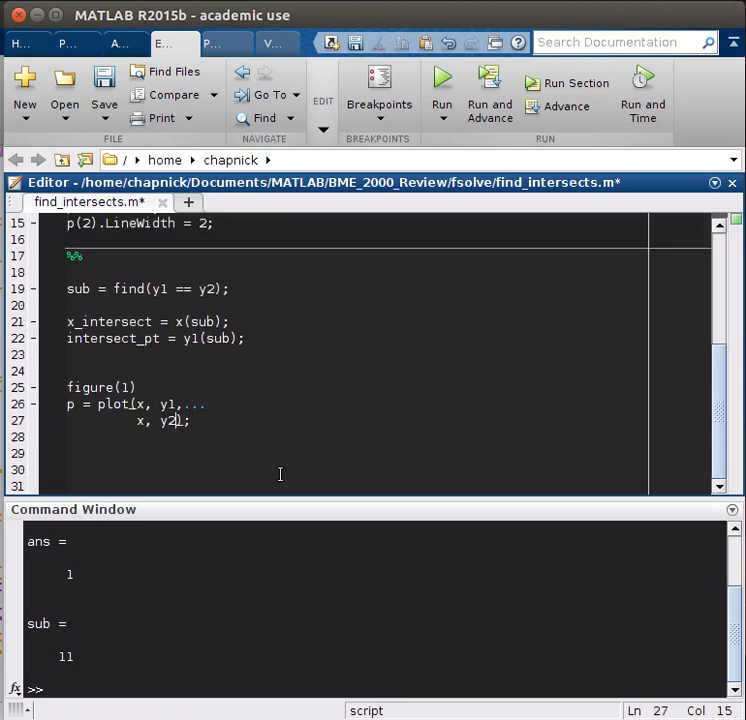
Step: Add x_intersect, intersect_pt, 'ko' as a third plot series and run the section
type(",...")
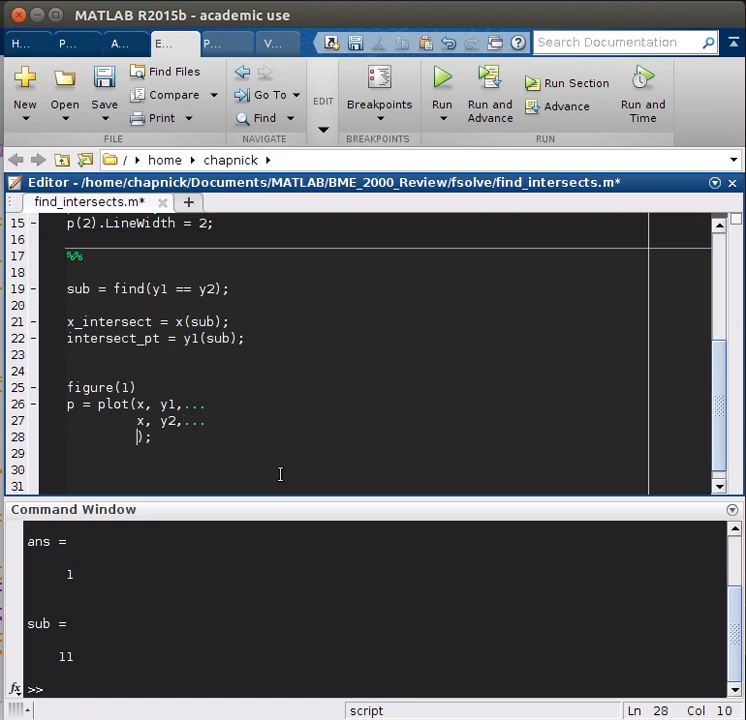
type("x_intersect, intersect_pt,")
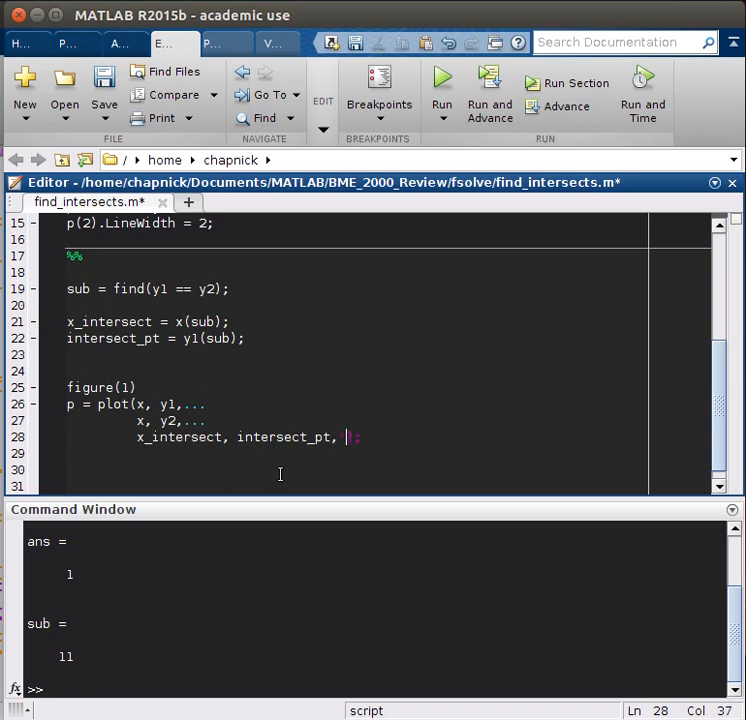
type("'ko'")
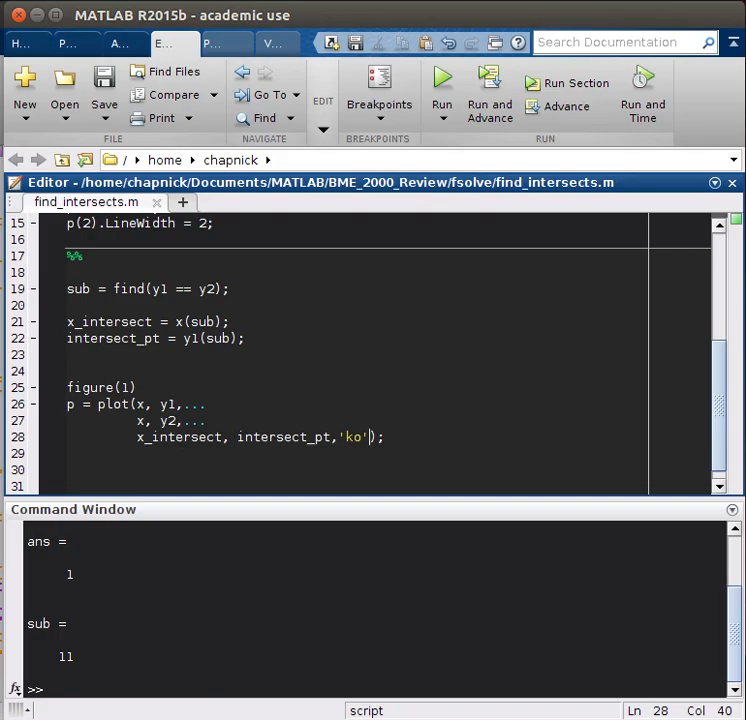
left_click(441, 77)
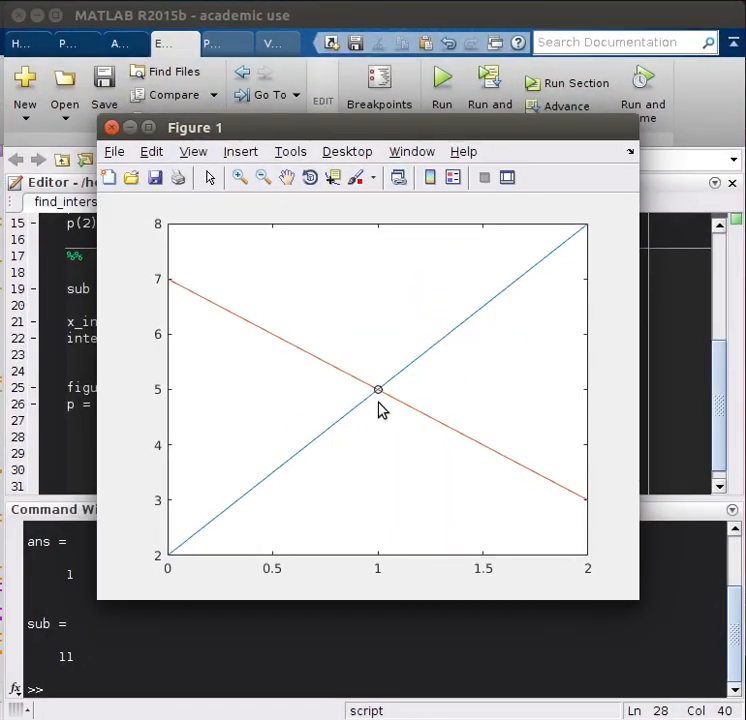
mouse_move(128, 420)
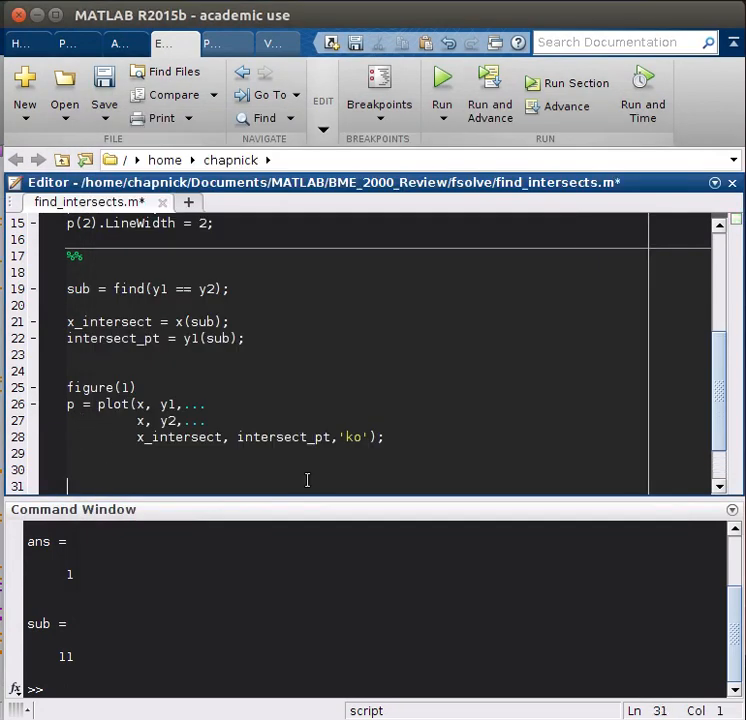
Step: Type p(3).MarkerSize = 6; and start p(3).LineWidth = 1.5; on line 31
type("p(2")
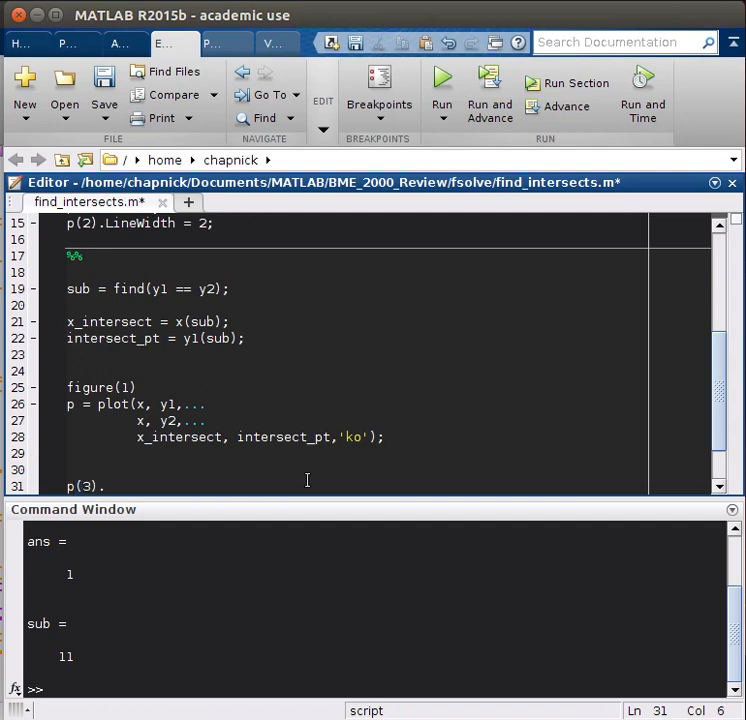
type("Marker")
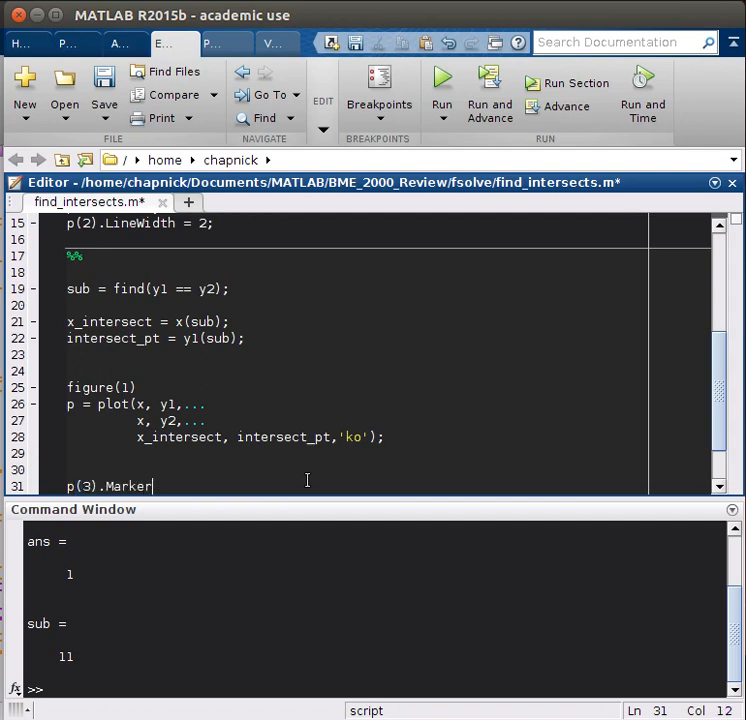
type("Size = 6;")
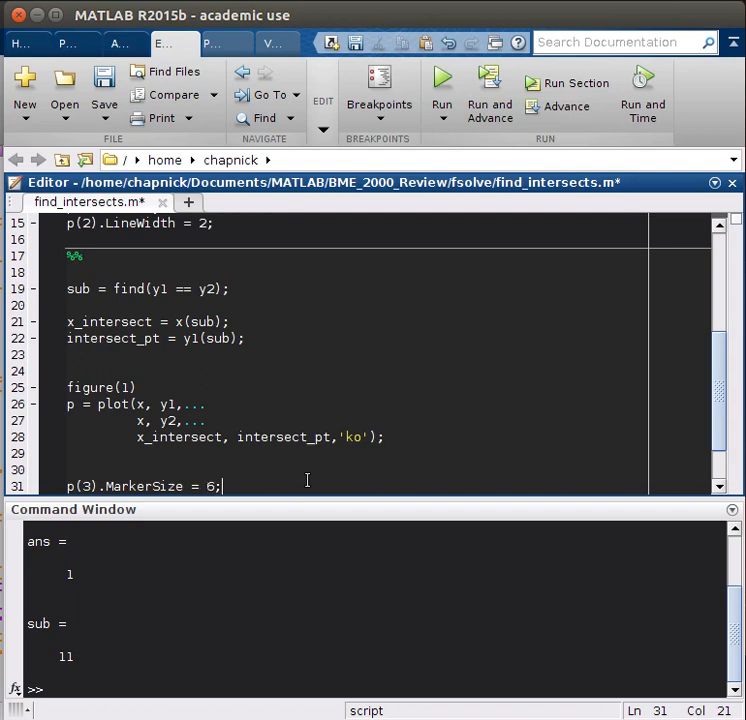
type("p(")
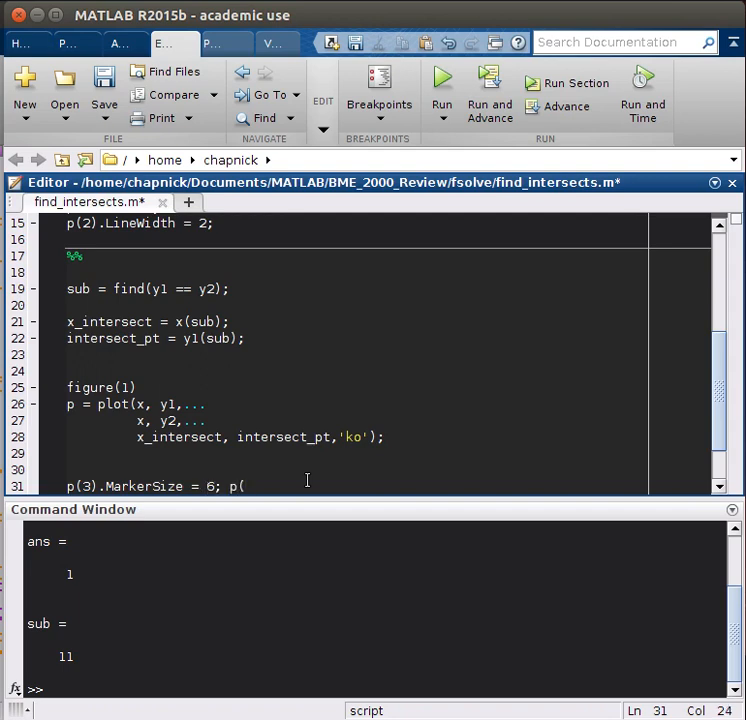
type("p(3).L")
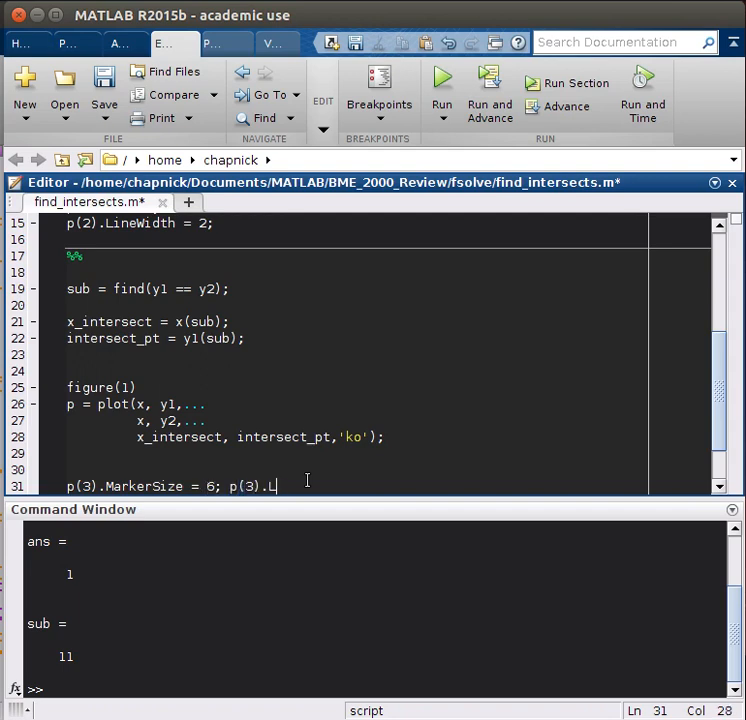
type("ineW")
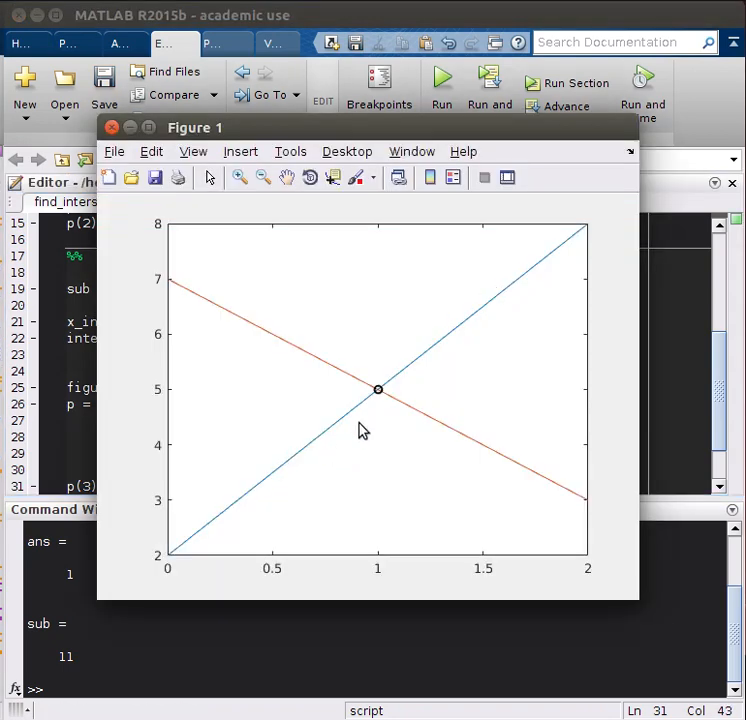
mouse_move(460, 465)
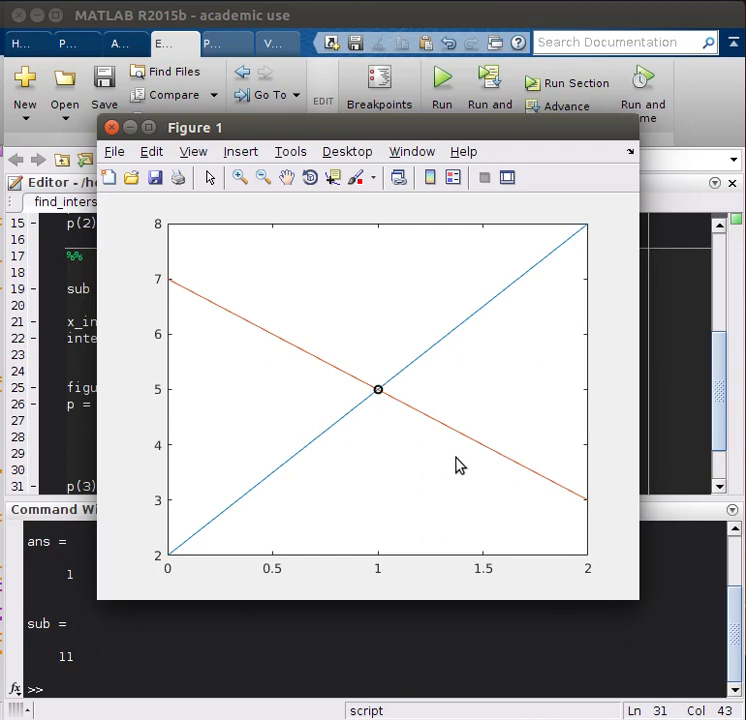
mouse_move(313, 450)
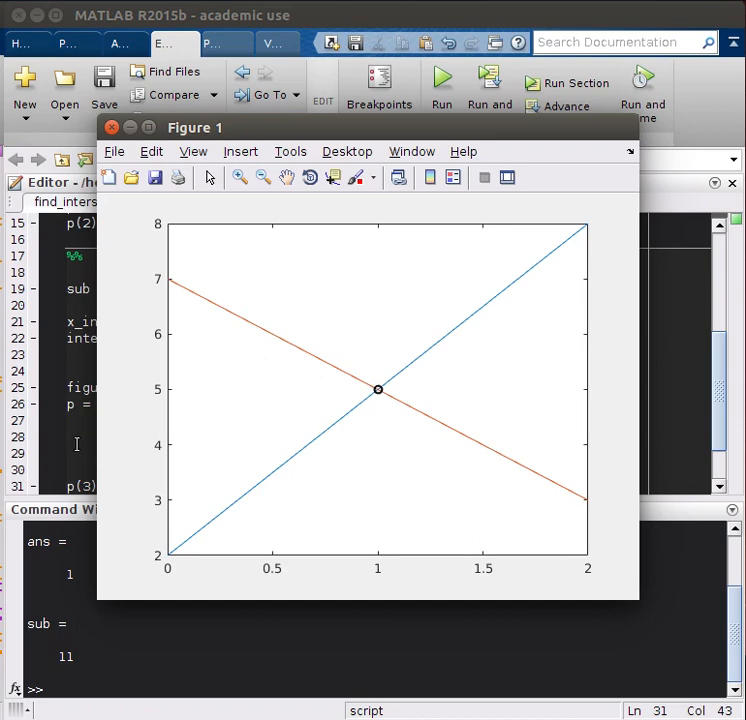
Step: Return to the saved script in the Editor after viewing Figure 1's bolder black circle marker
left_click(111, 127)
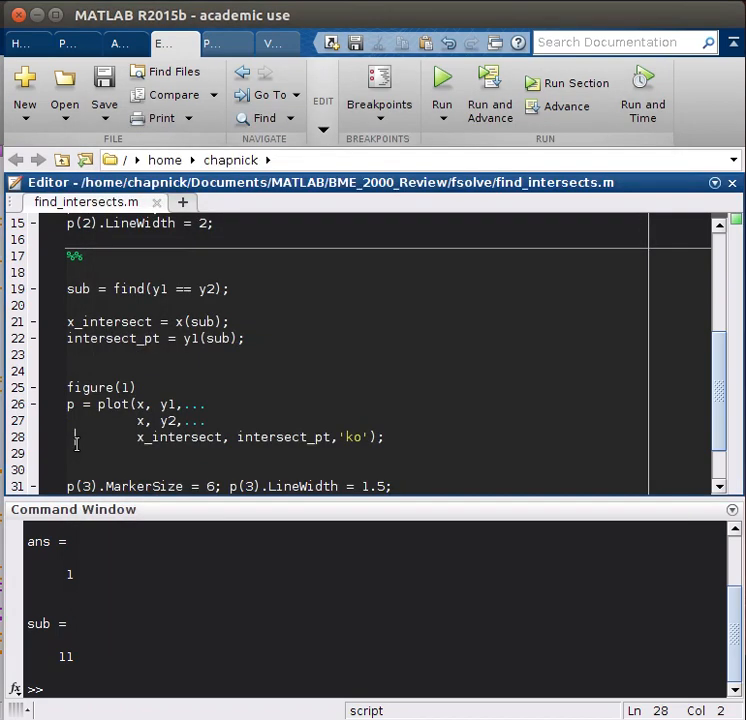